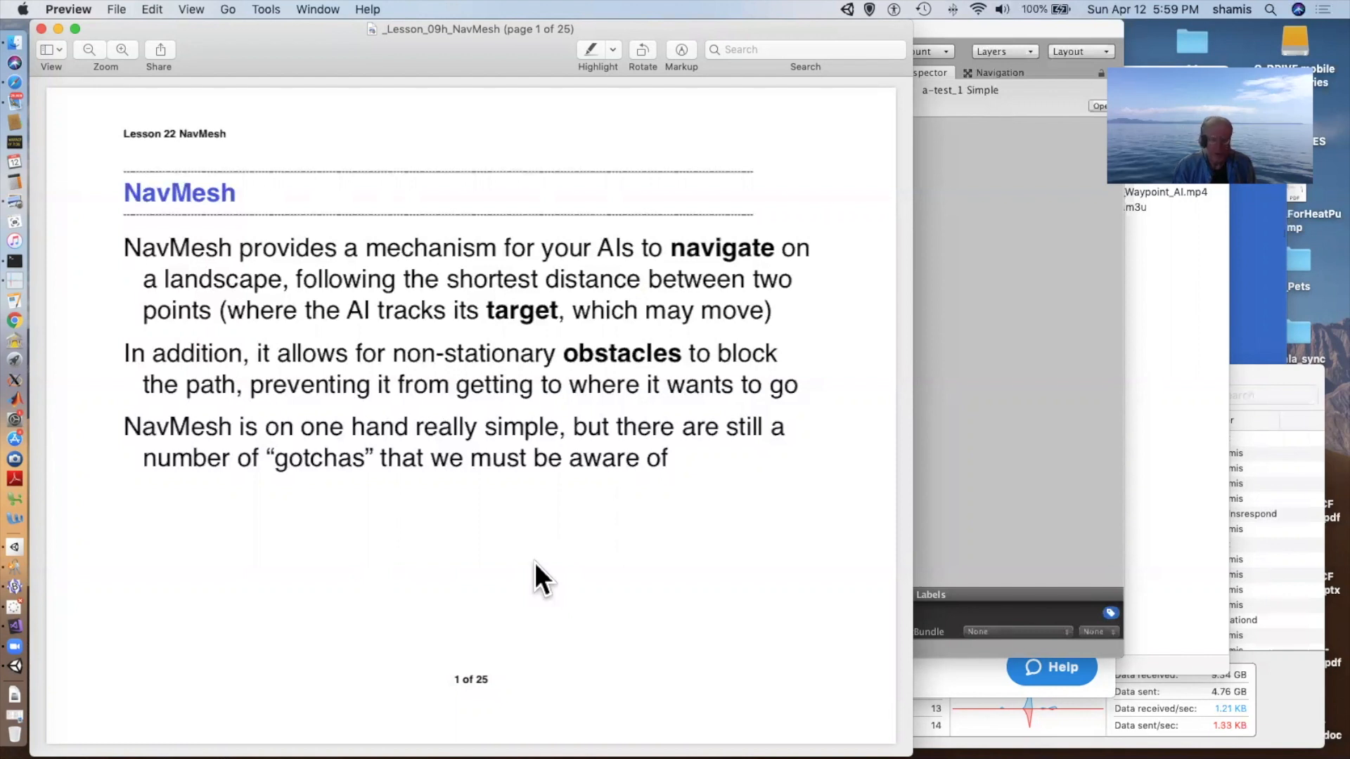
Advance the NavMesh lesson PDF to page 2, on generating navigation meshes.
key("down")
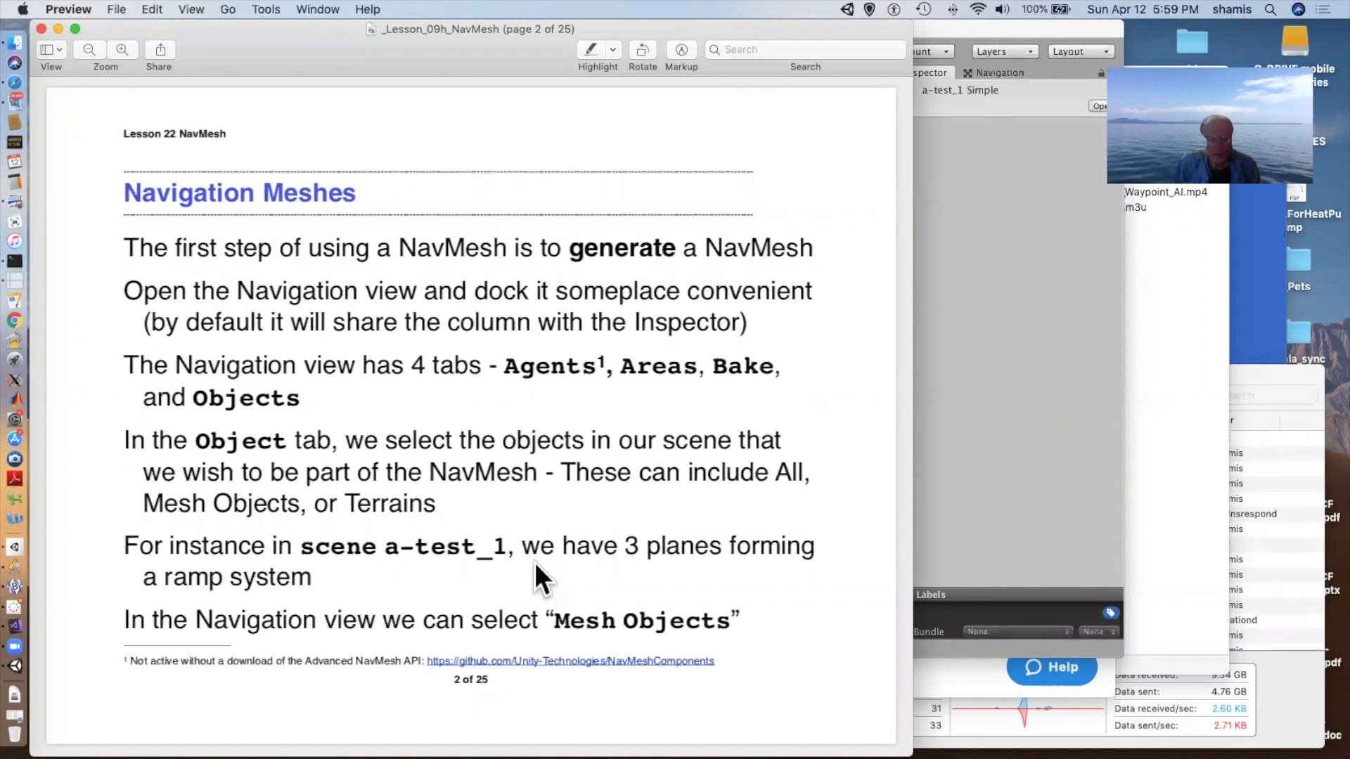
mouse_move(552, 503)
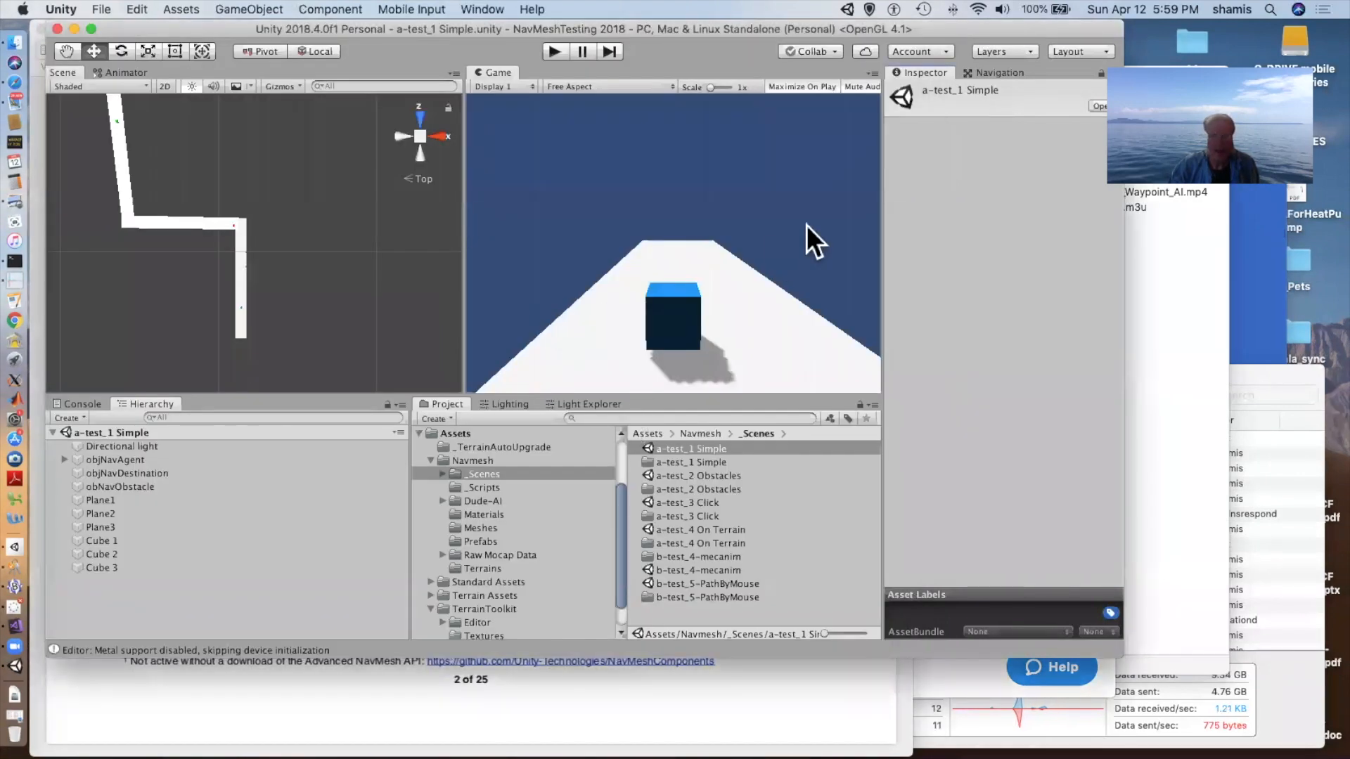
Show the Navigation window's Object tab with the NavMesh overlay, and browse the Window menu.
left_click(997, 73)
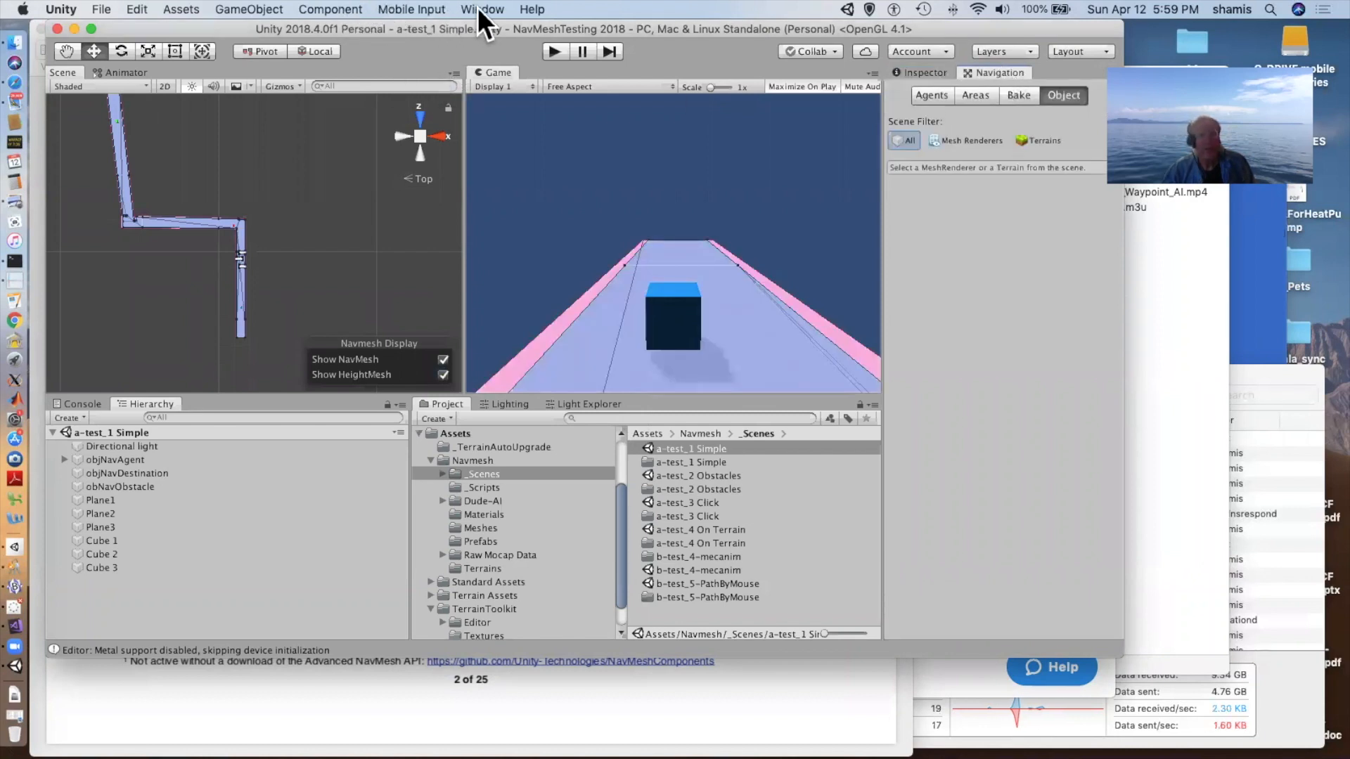
left_click(482, 9)
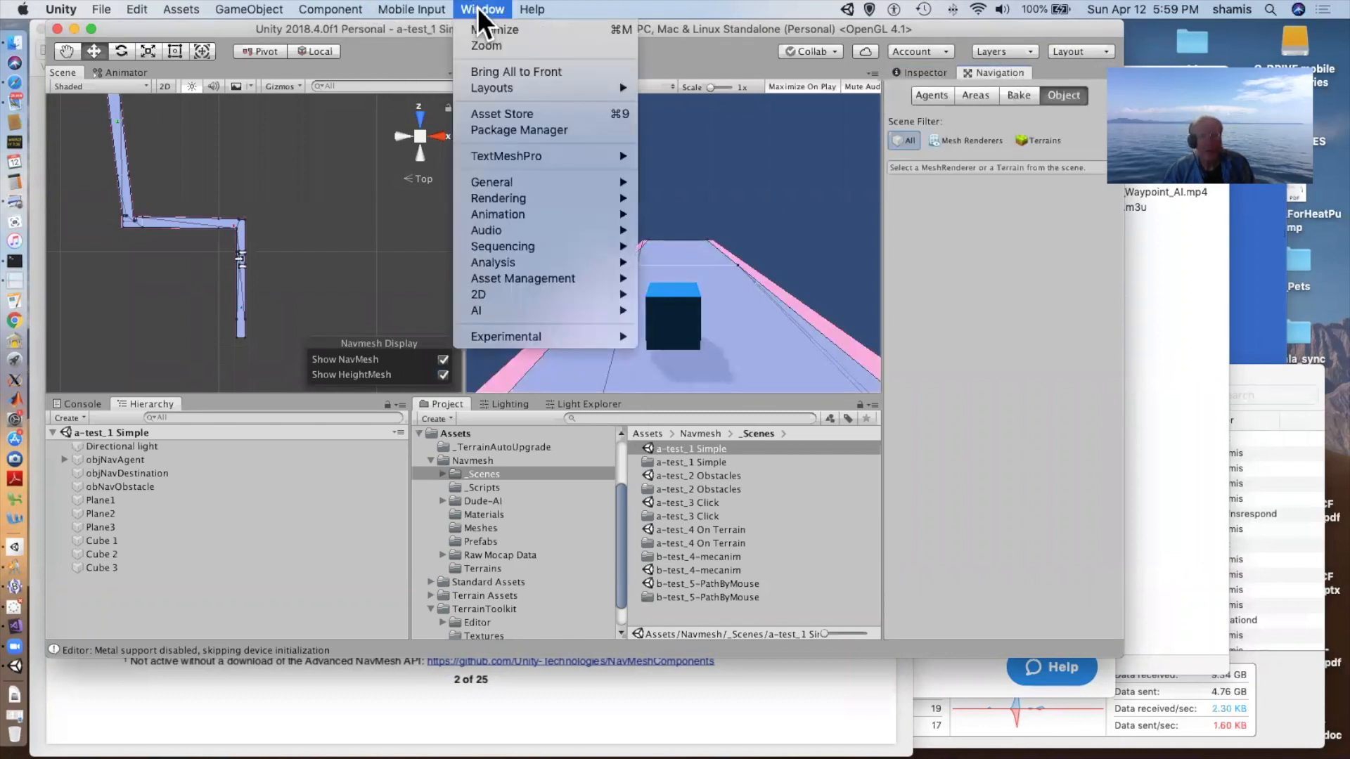
mouse_move(878, 313)
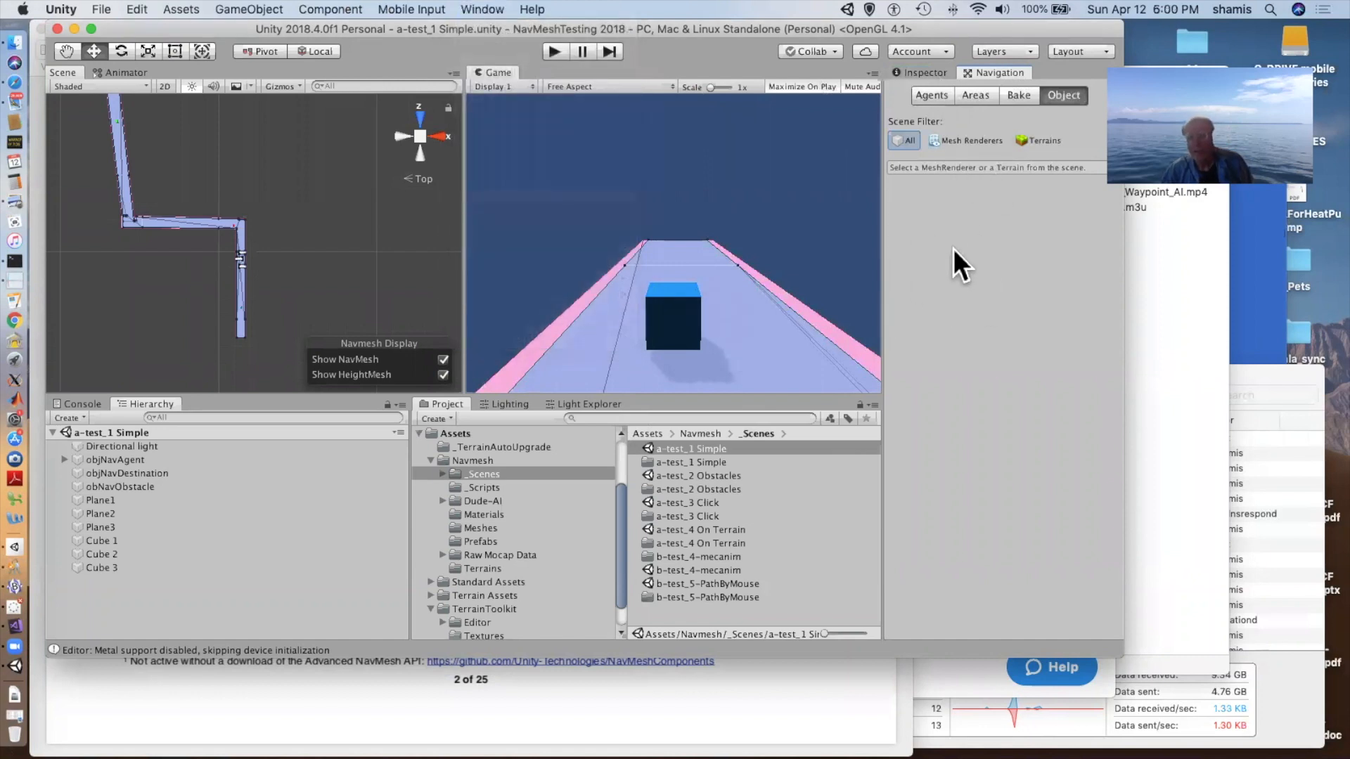
mouse_move(989, 258)
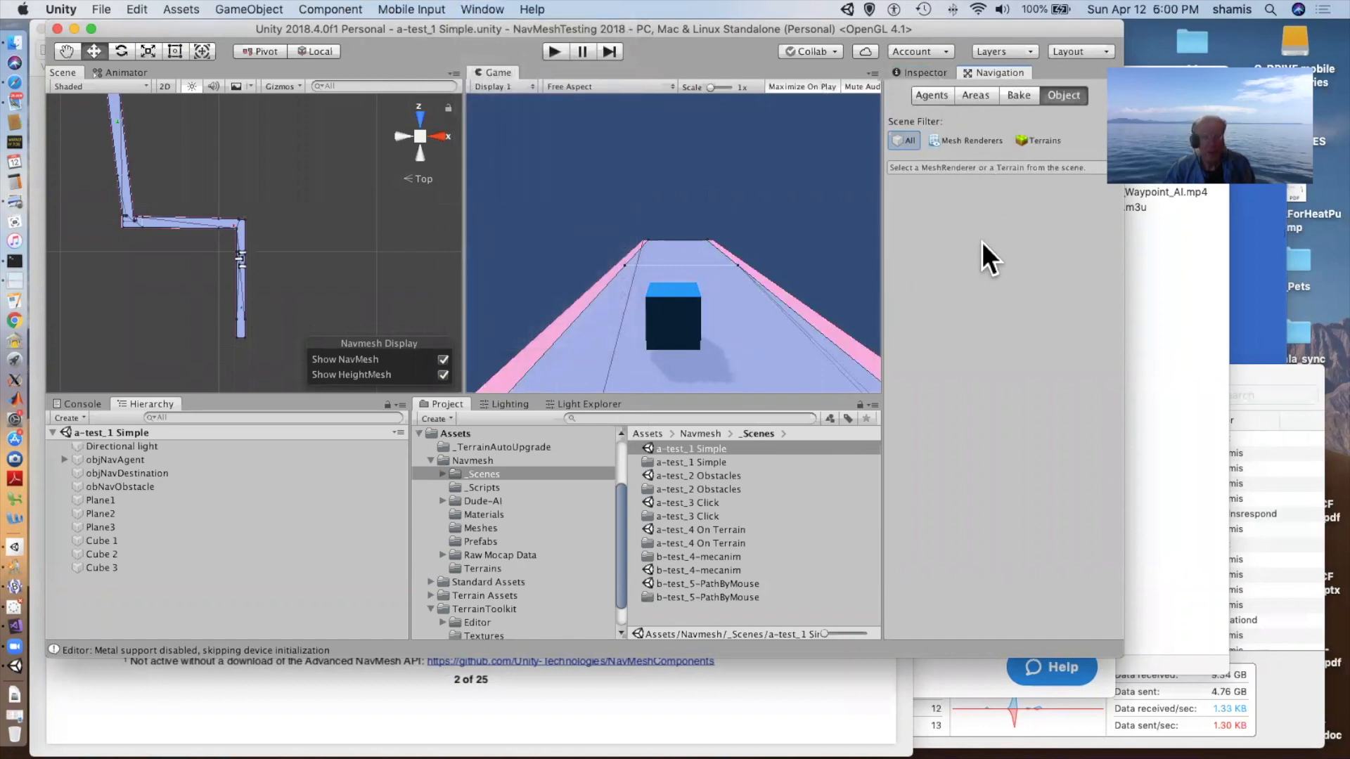
mouse_move(225, 250)
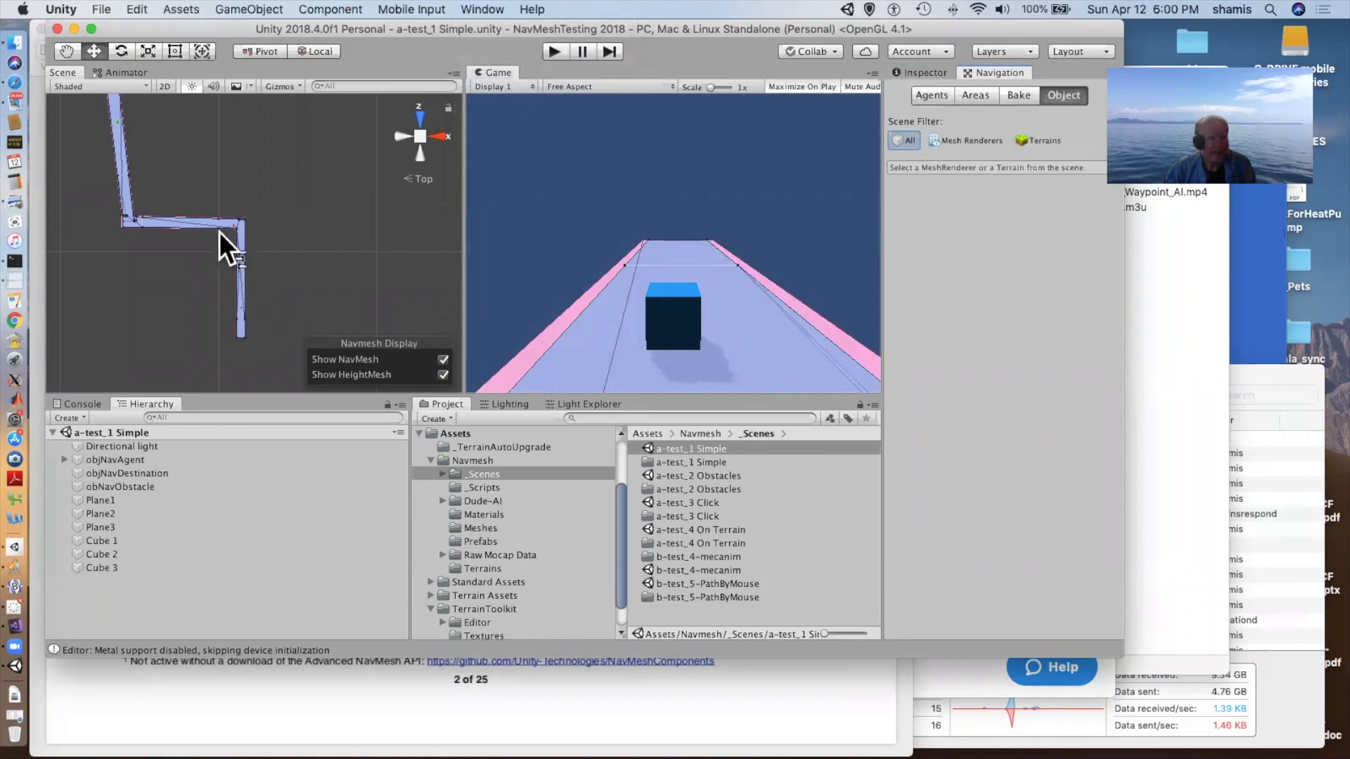
mouse_move(595, 348)
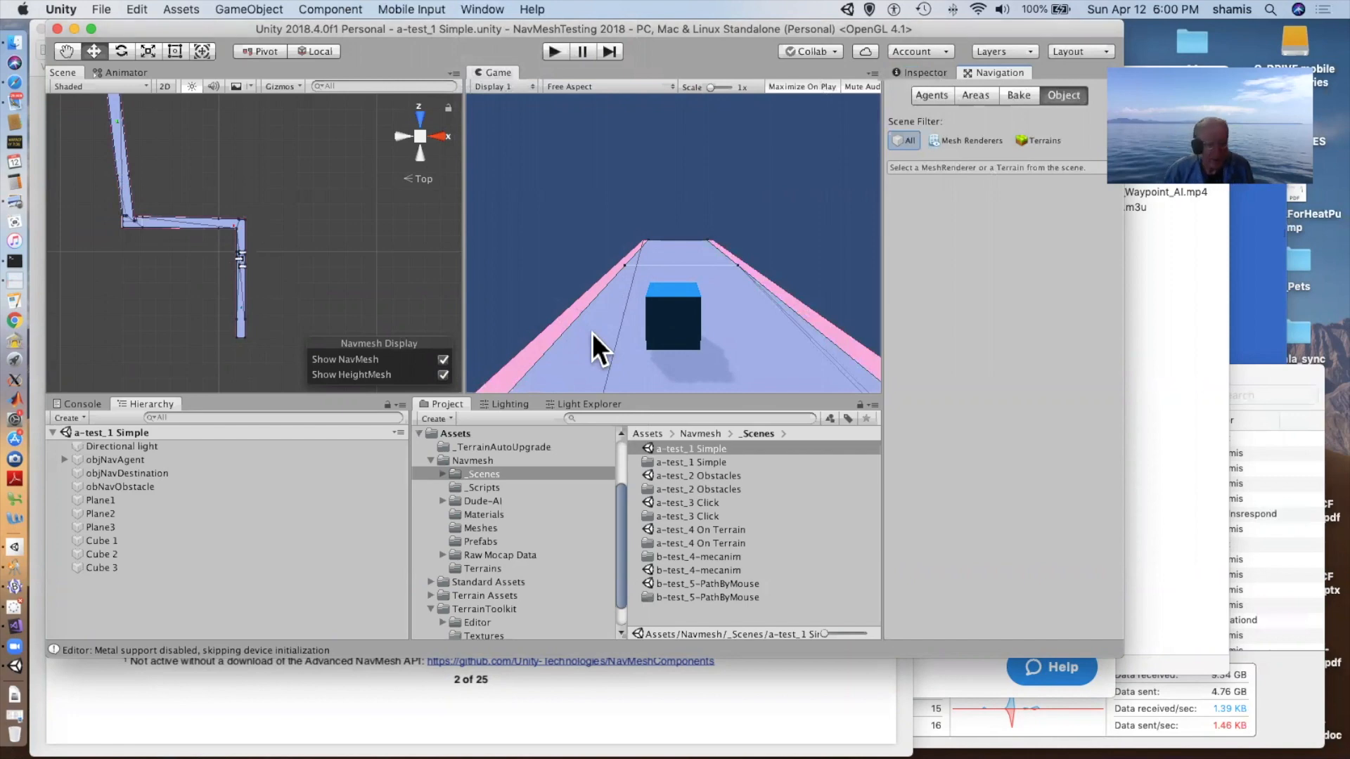
mouse_move(544, 719)
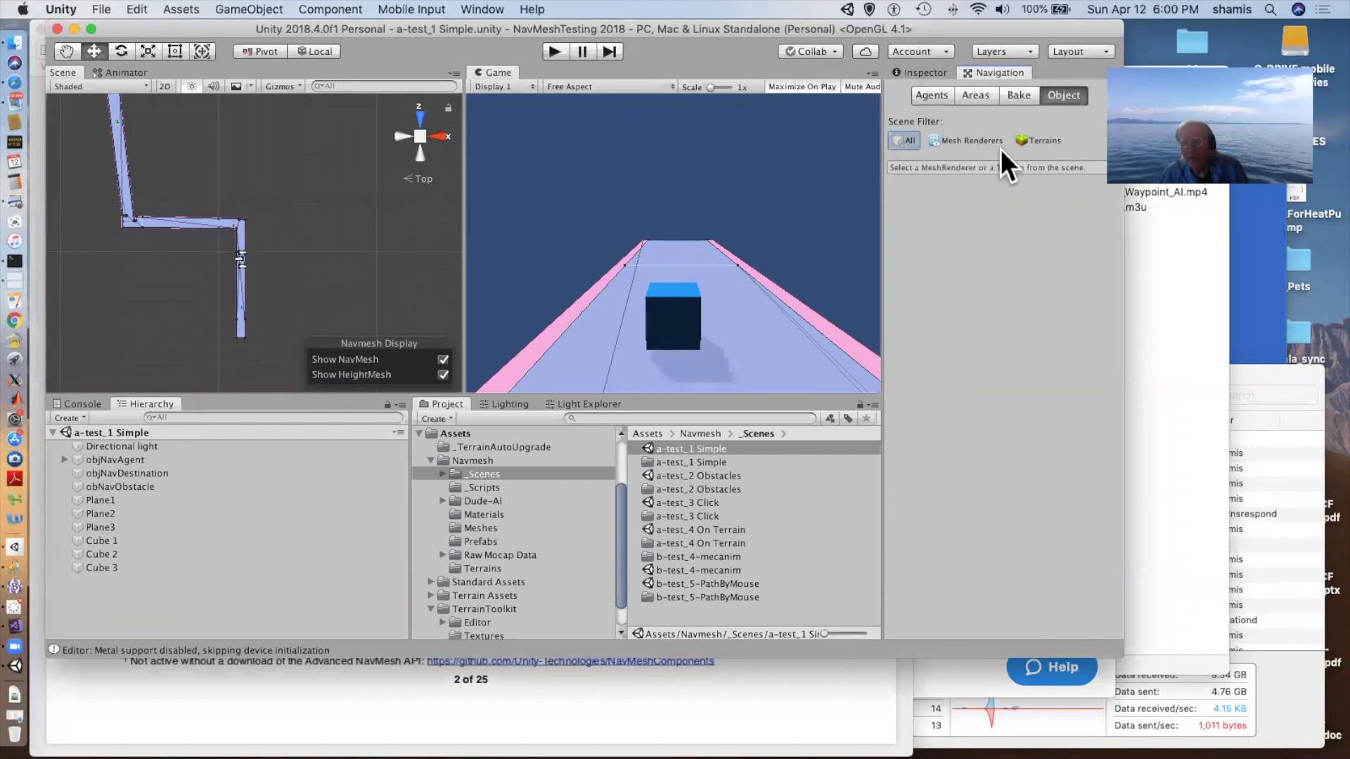
mouse_move(985, 156)
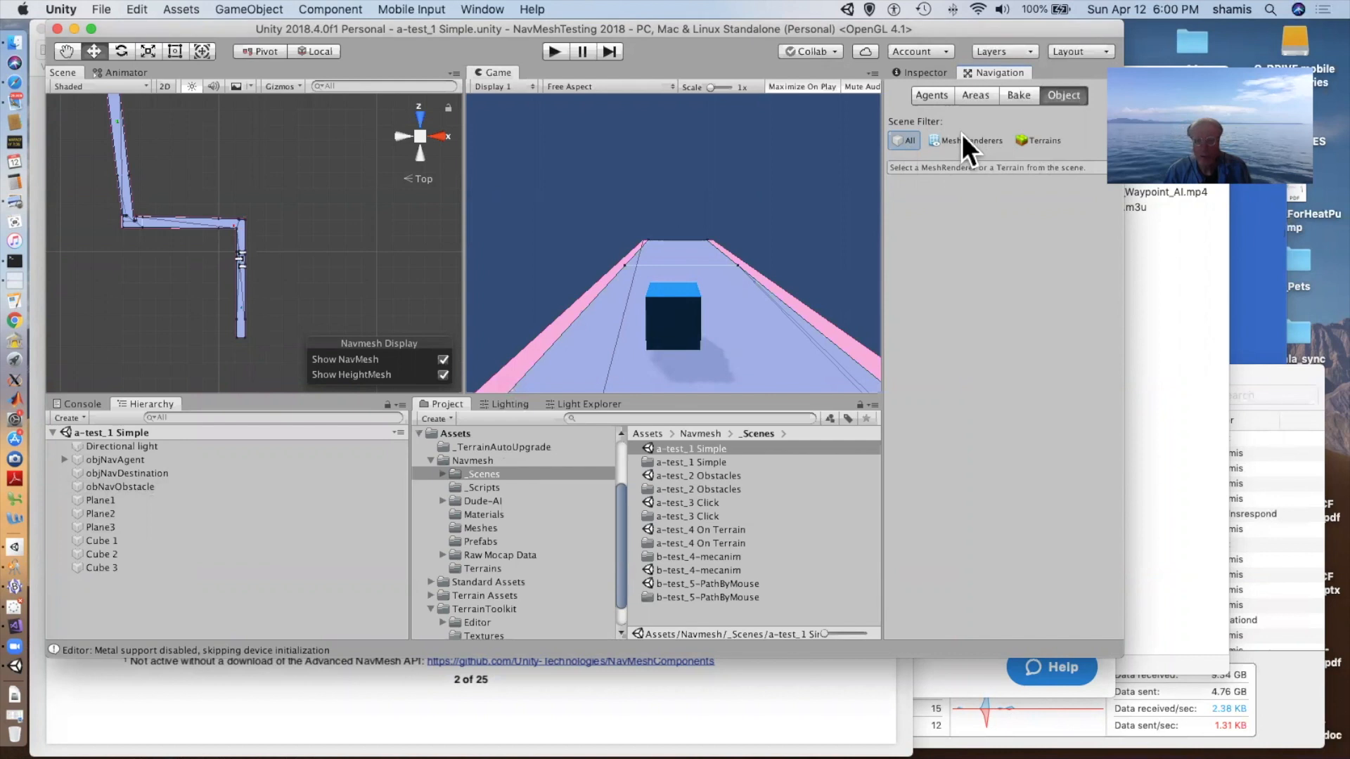
Toggle the Navigation scene filter between Mesh Renderers and All, ending on Mesh Renderers.
left_click(965, 141)
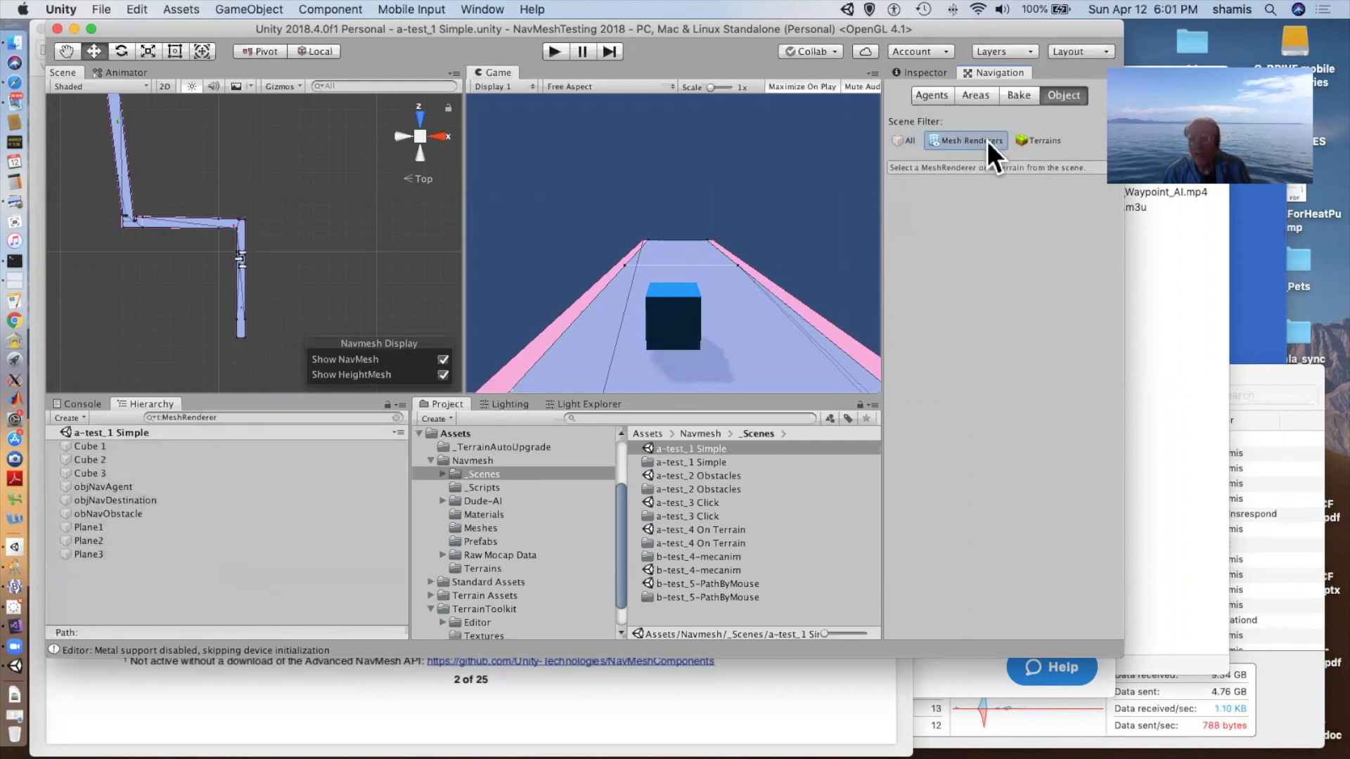
left_click(1044, 141)
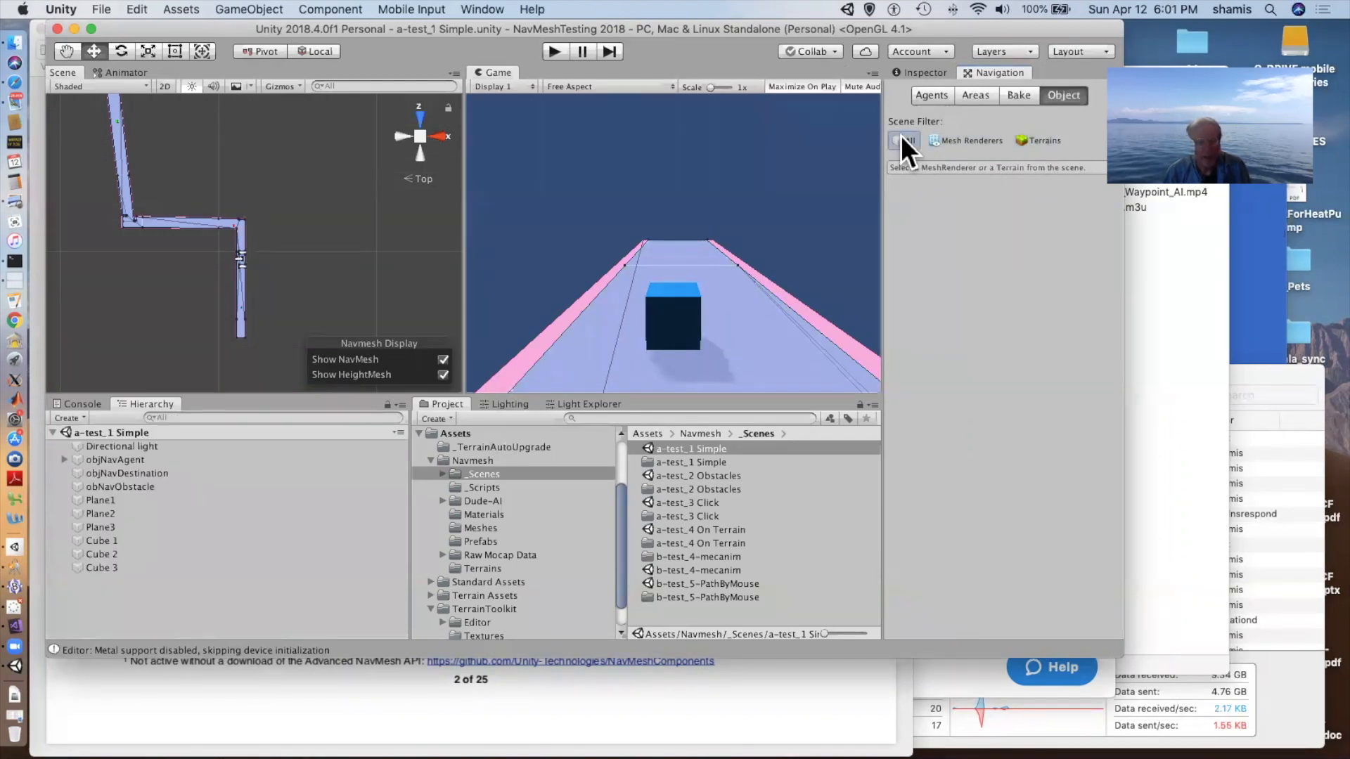
left_click(966, 141)
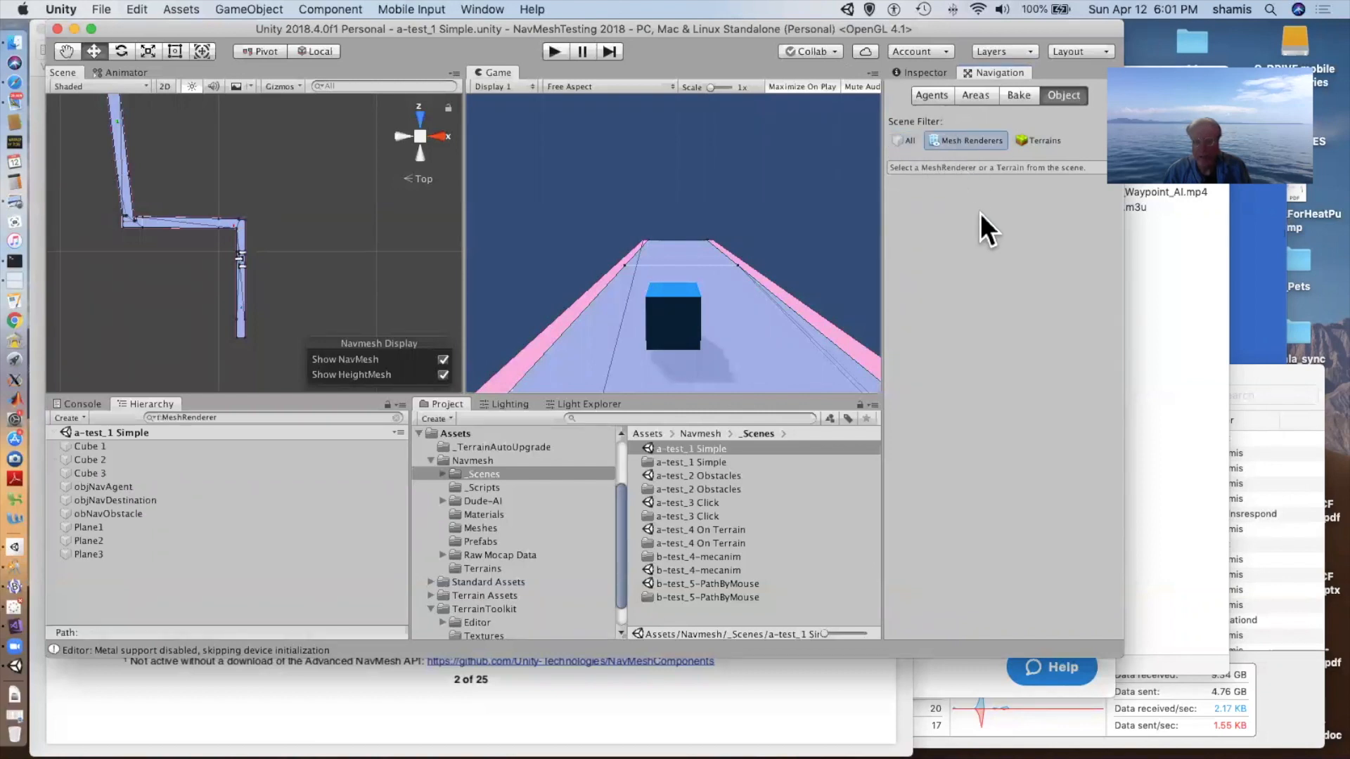
mouse_move(238, 450)
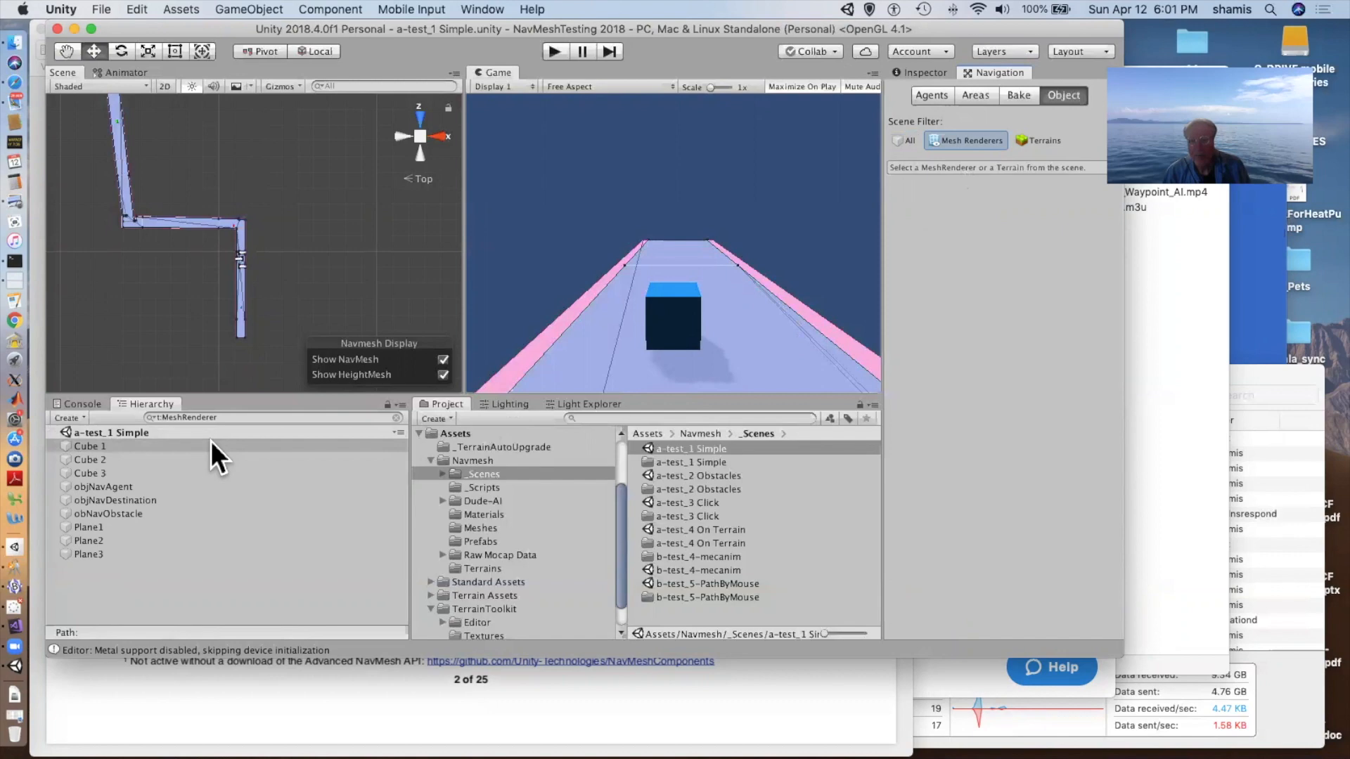
mouse_move(402, 561)
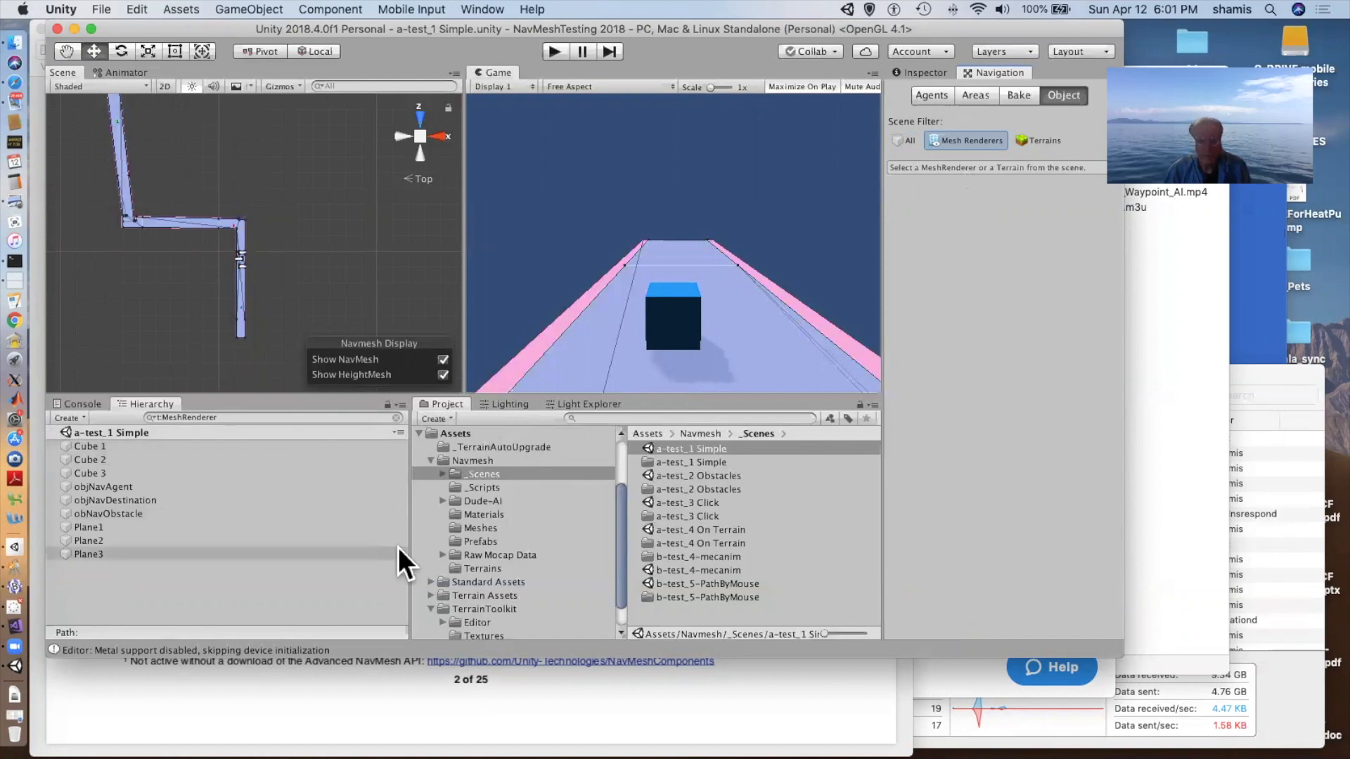
mouse_move(702, 693)
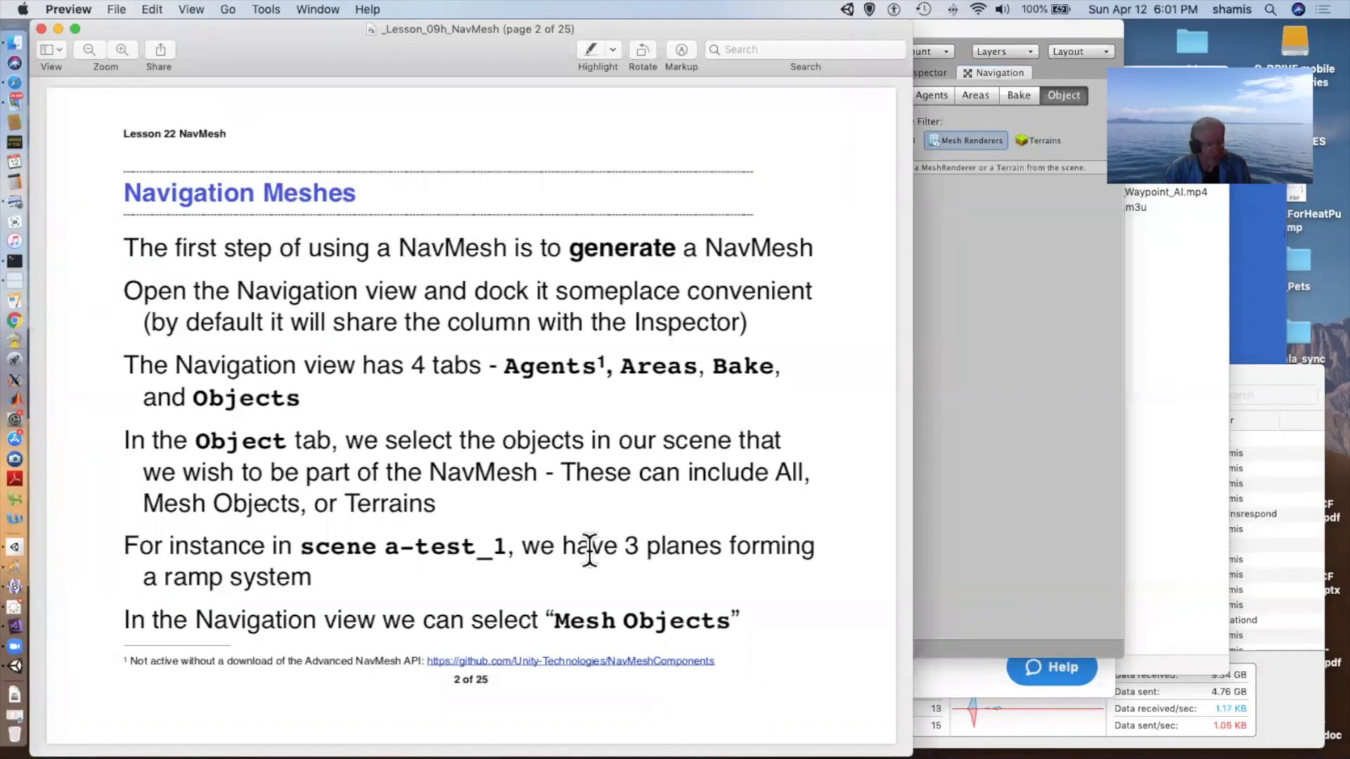
mouse_move(631, 556)
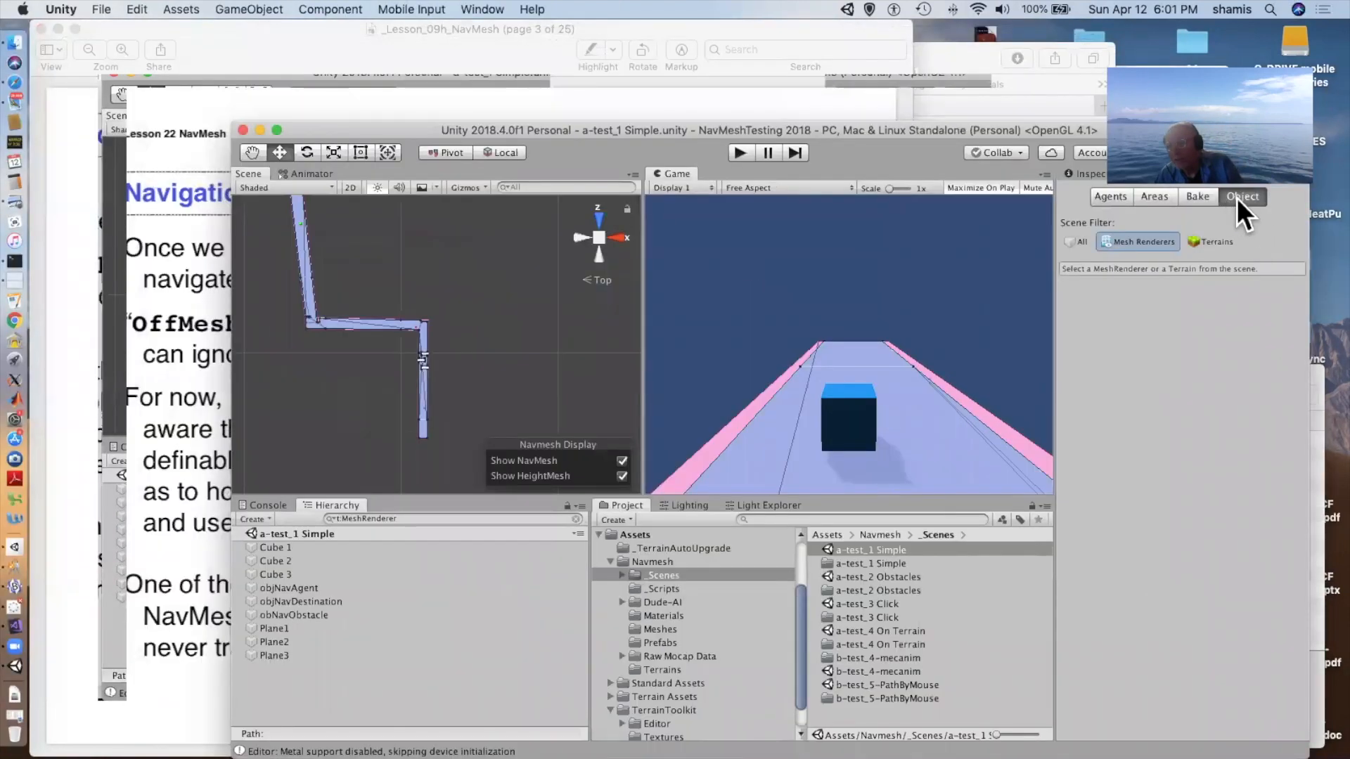
mouse_move(1199, 204)
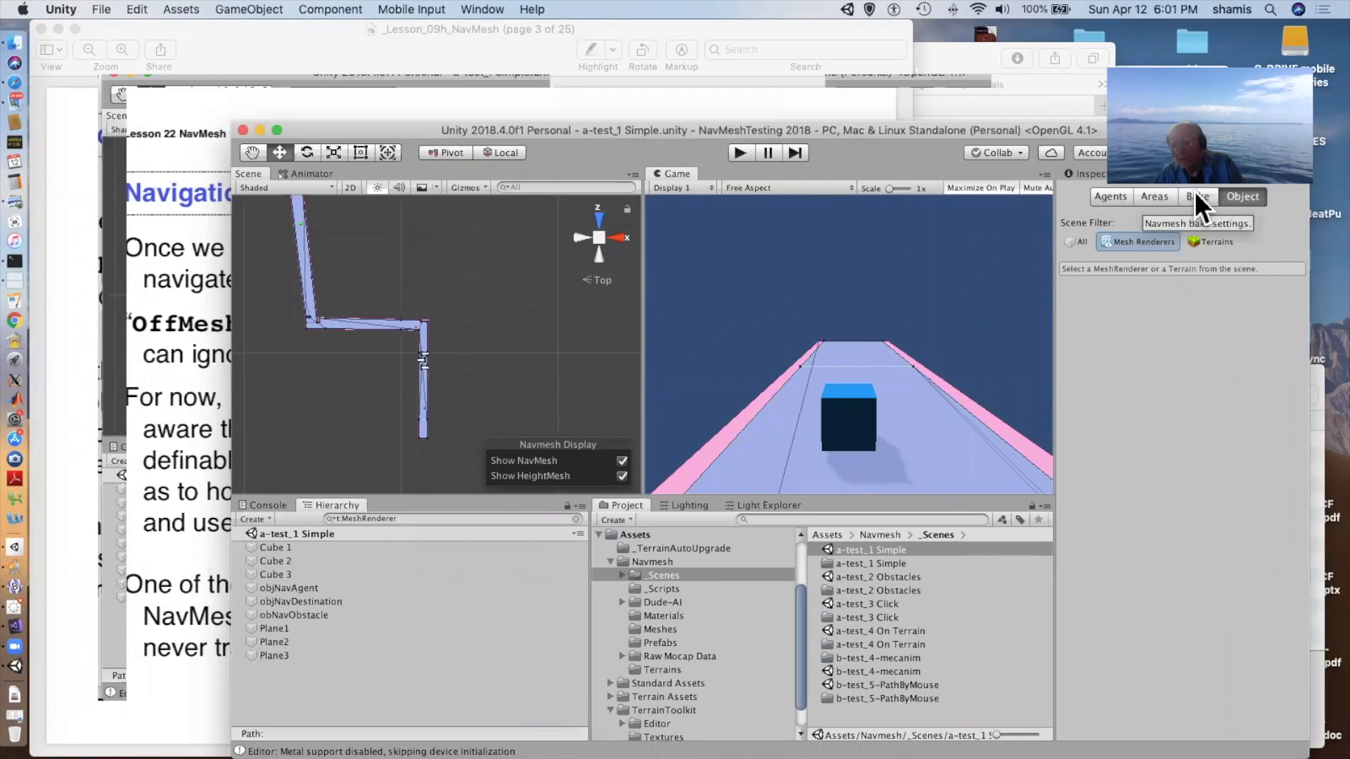
Review the Bake tab agent settings, then switch to the Areas tab with Walkable, Not Walkable and Jump.
left_click(1197, 197)
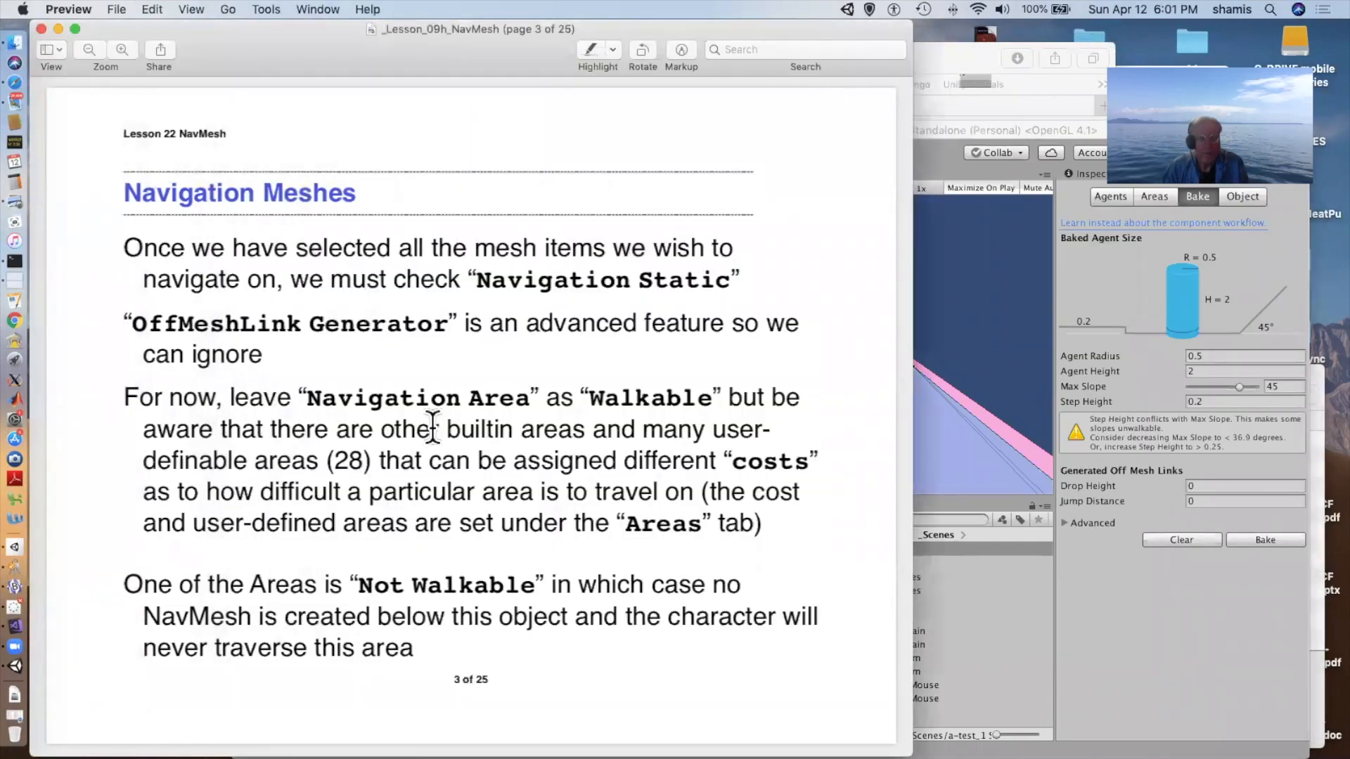
mouse_move(870, 418)
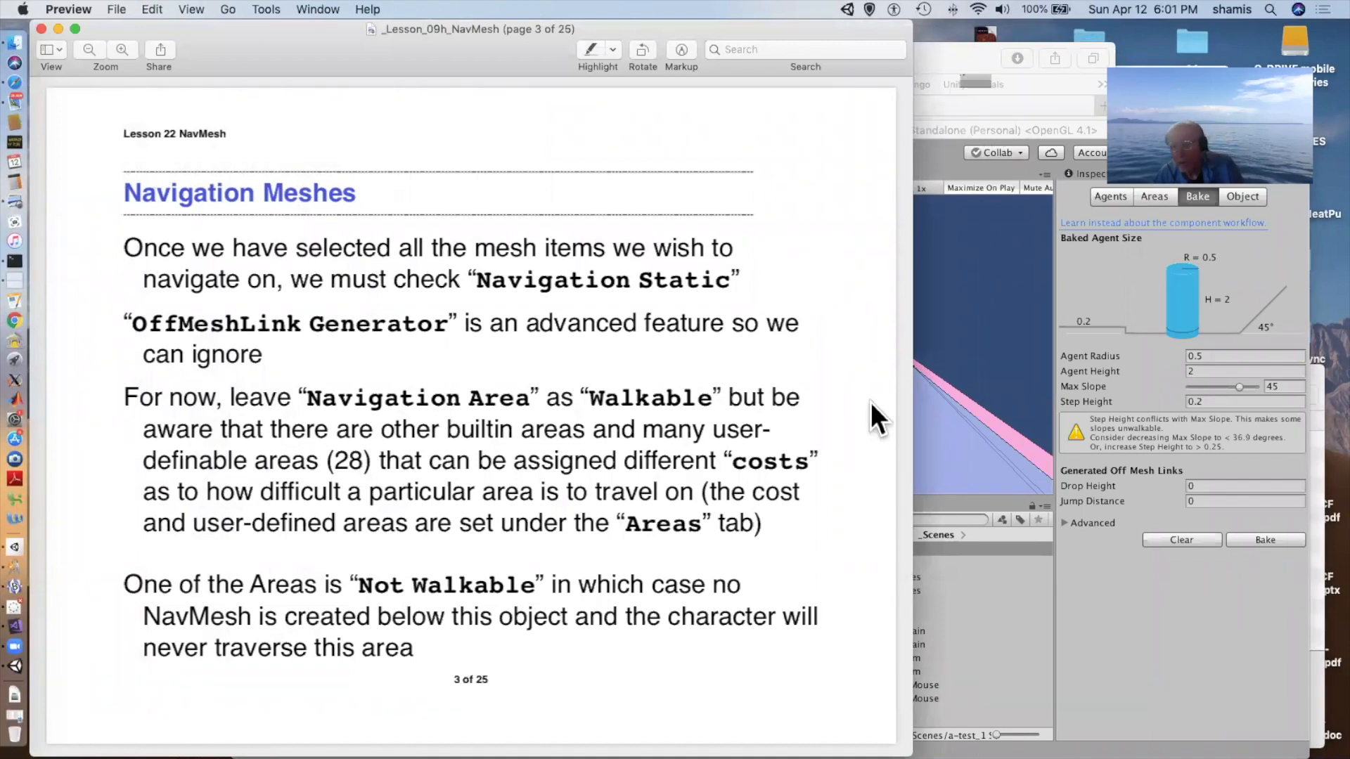
mouse_move(1205, 507)
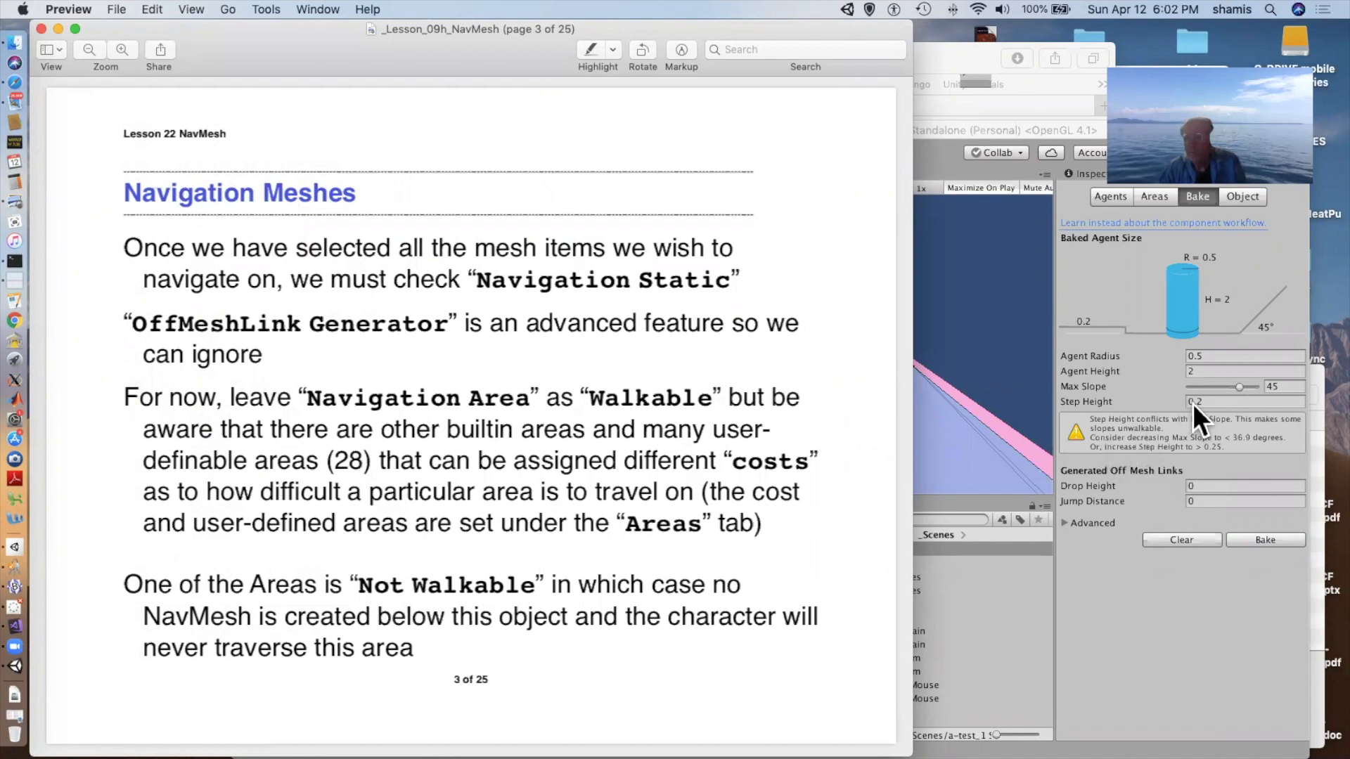
mouse_move(1177, 405)
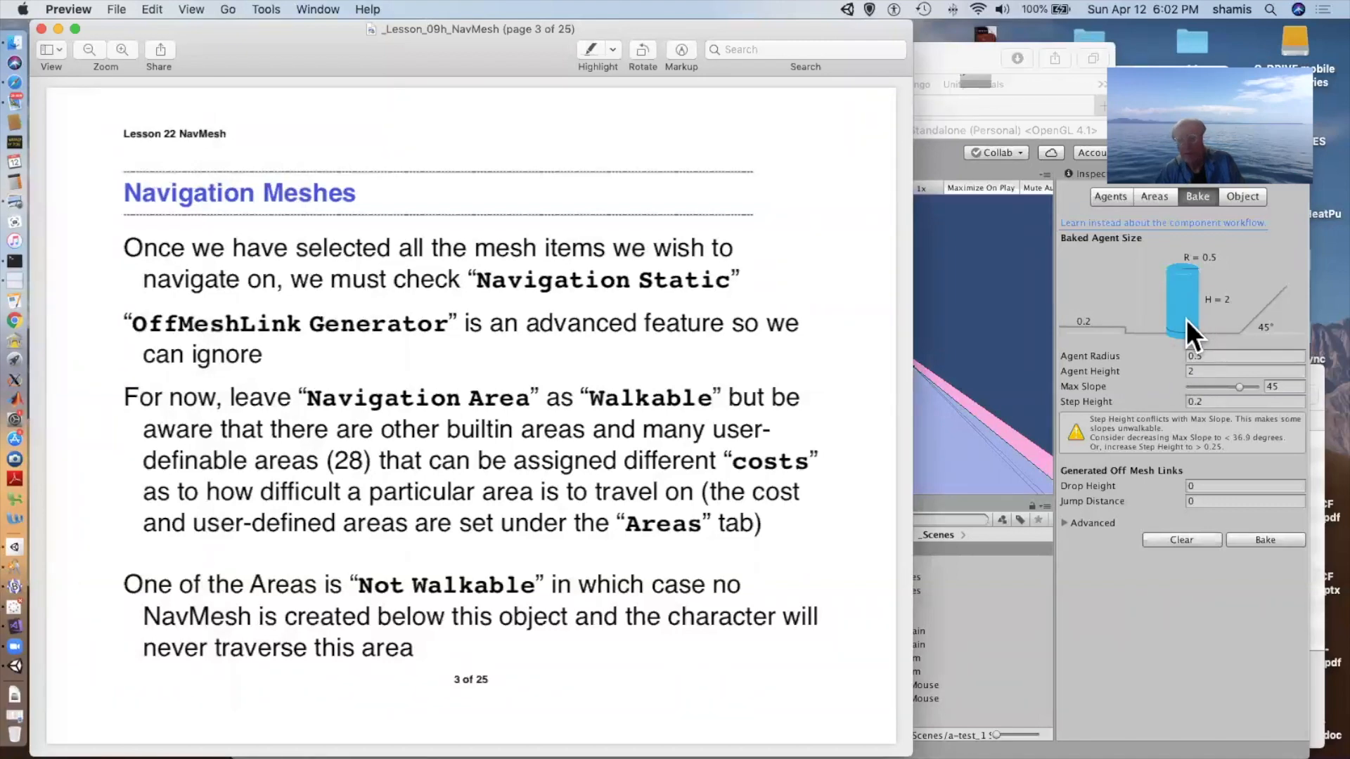
left_click(1155, 196)
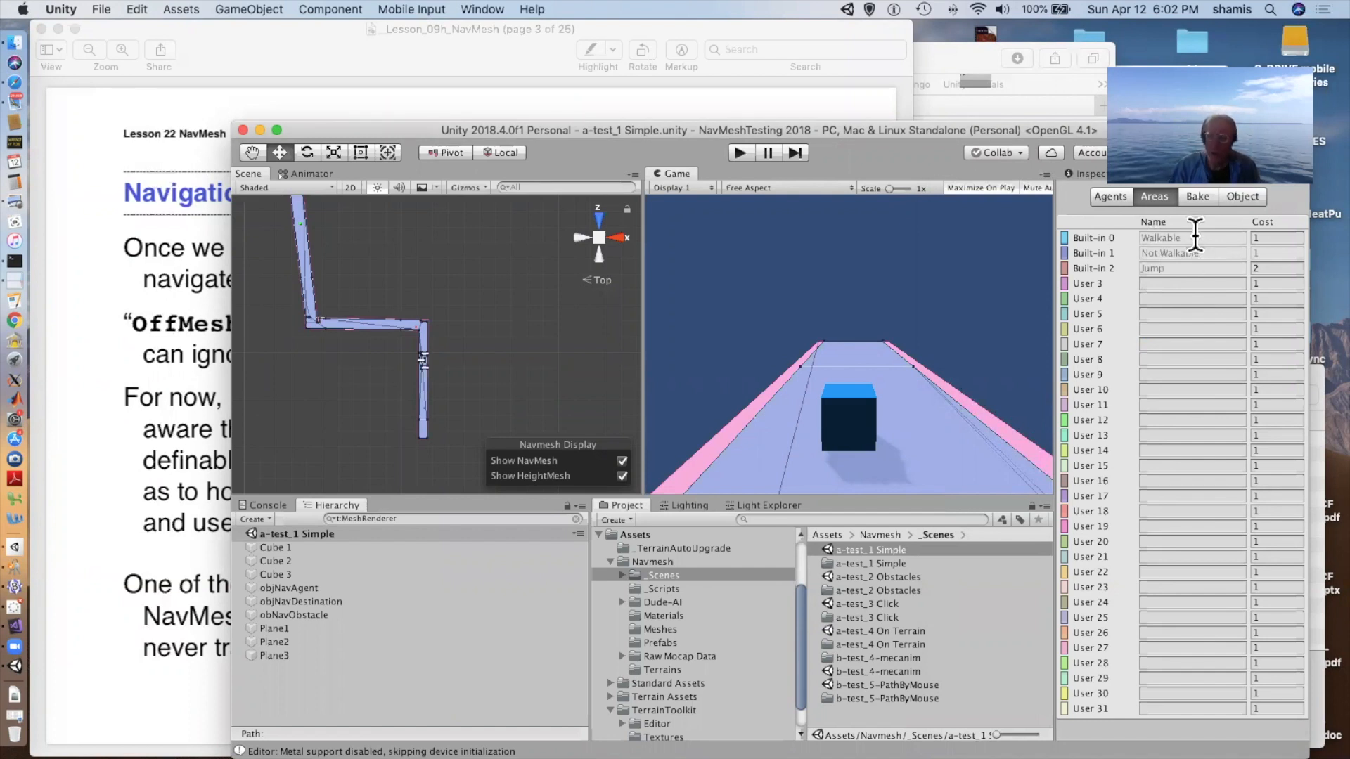
mouse_move(1191, 272)
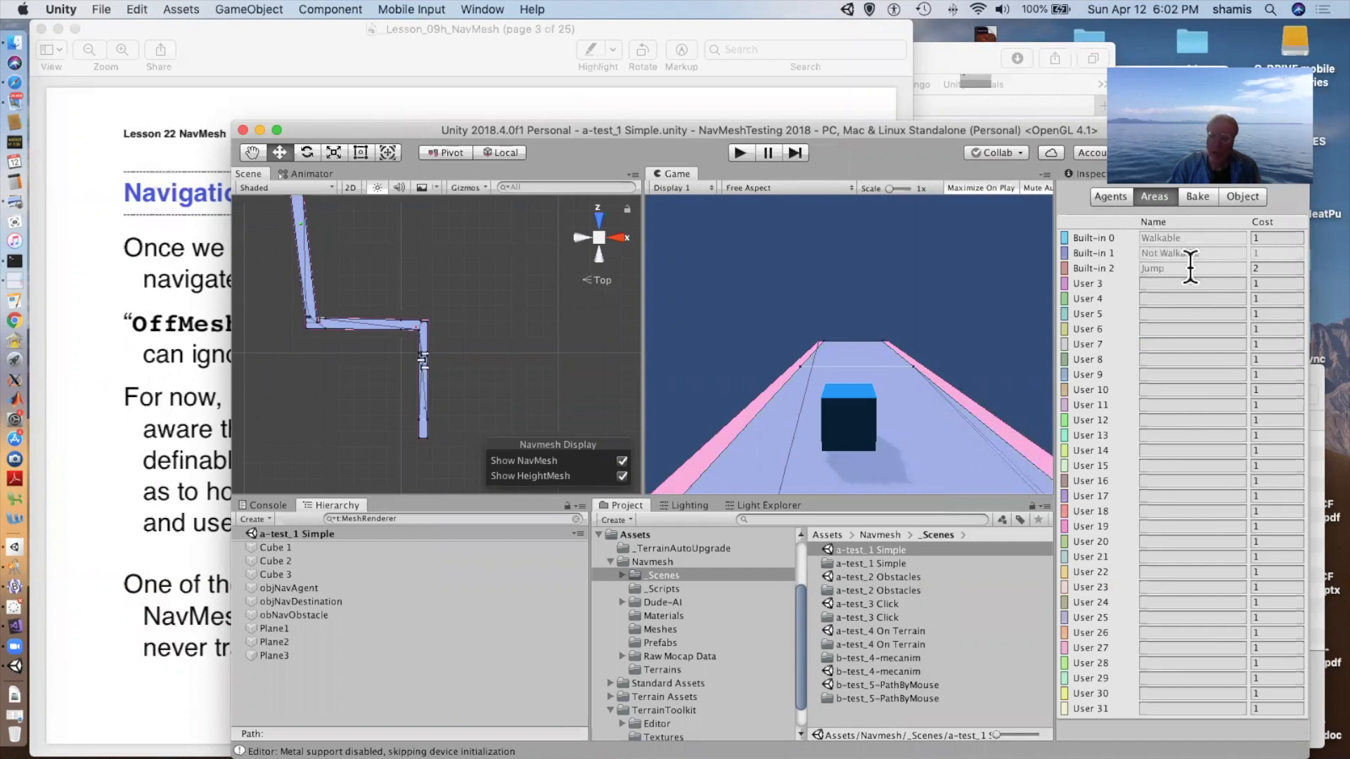
mouse_move(1169, 469)
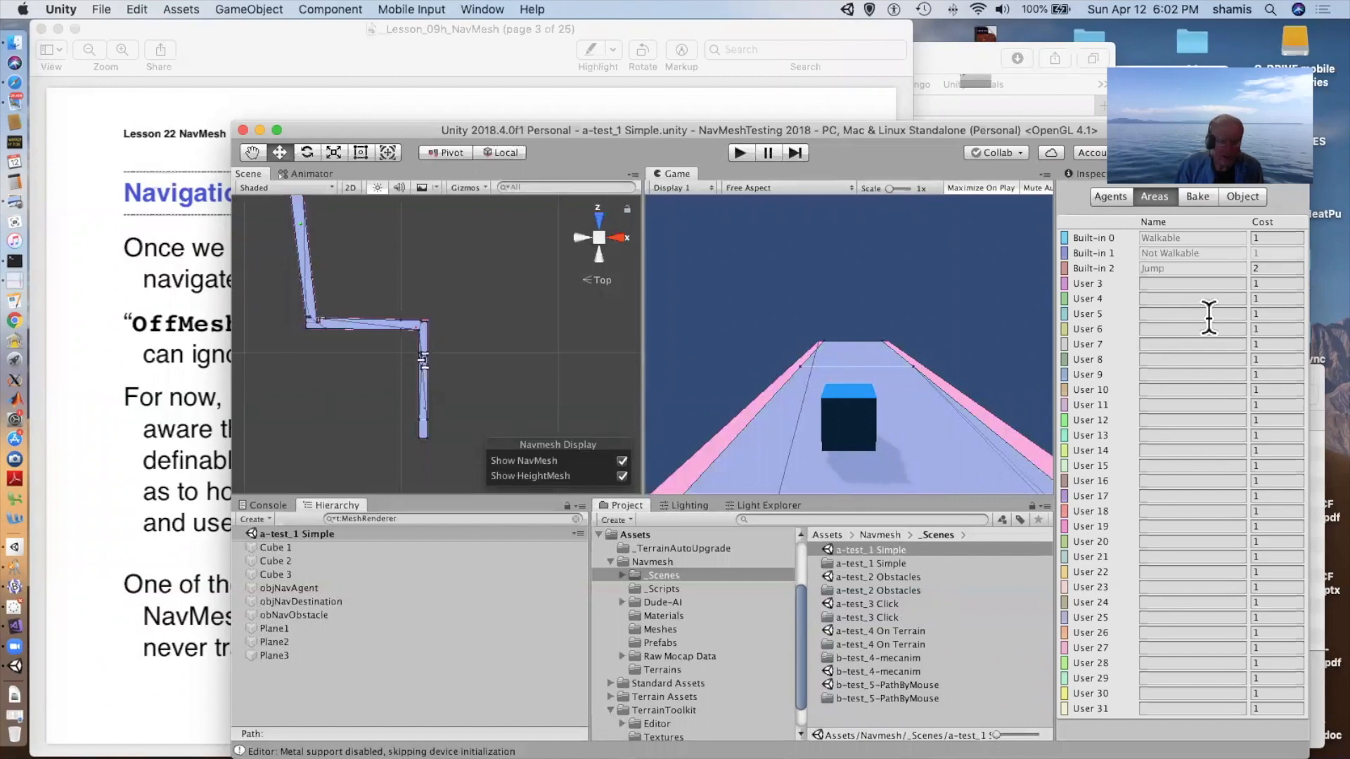
mouse_move(469, 466)
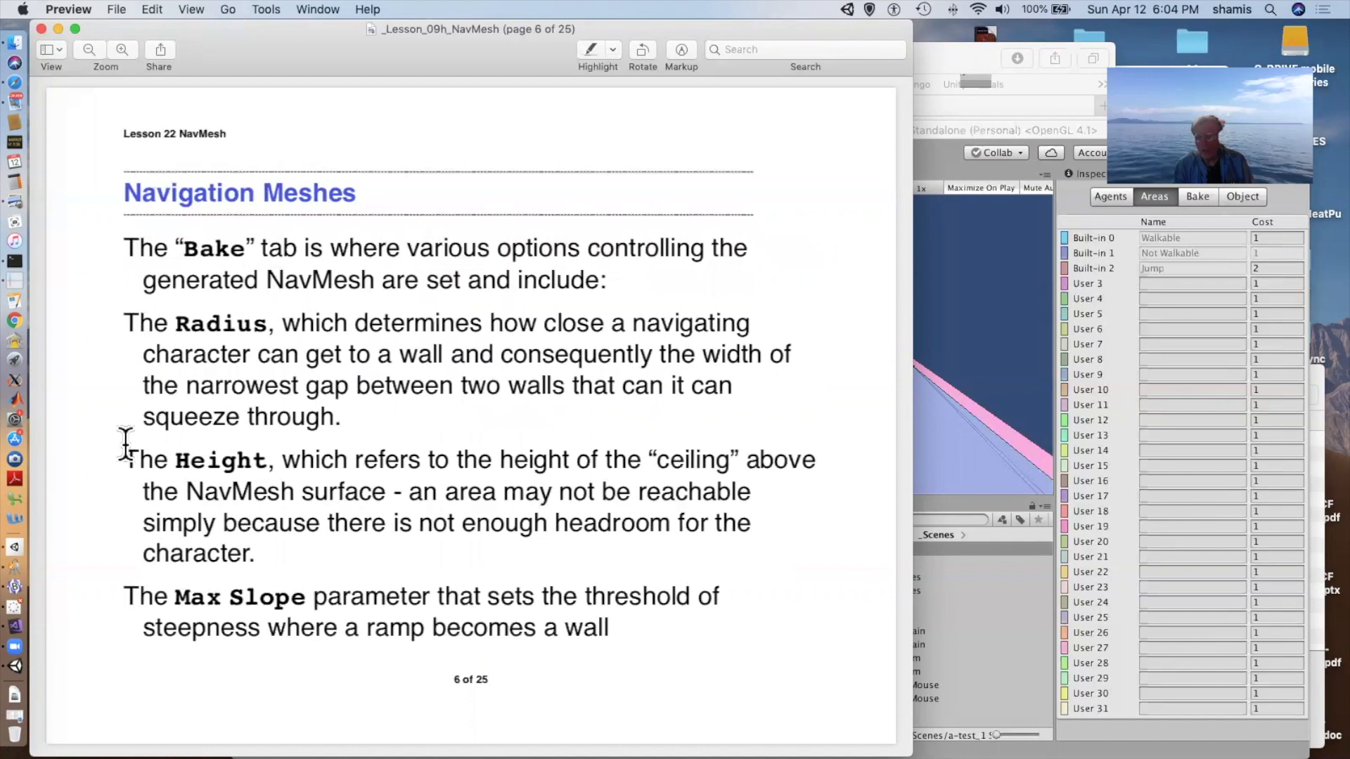
mouse_move(938, 305)
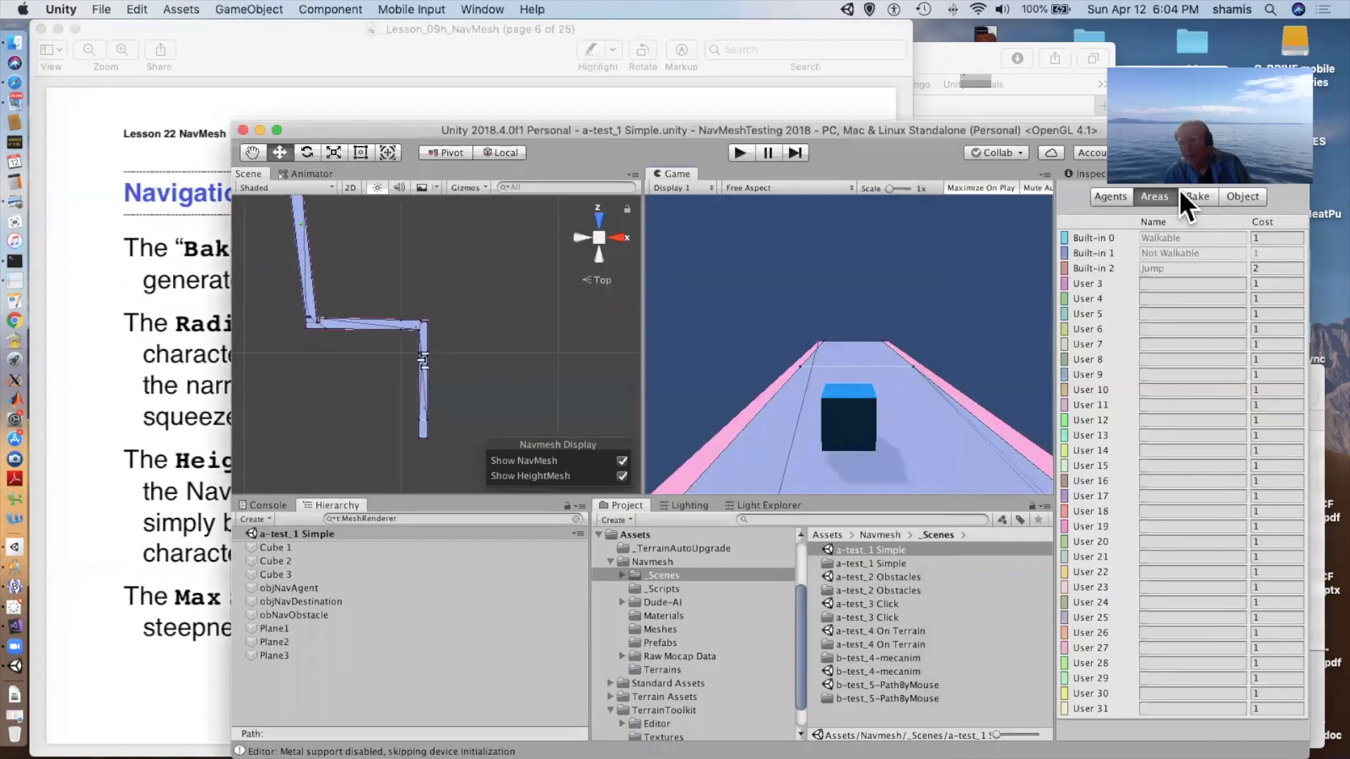
Show the Bake settings: agent radius 0.5, height 2, max slope 45, step height 0.2.
left_click(1197, 196)
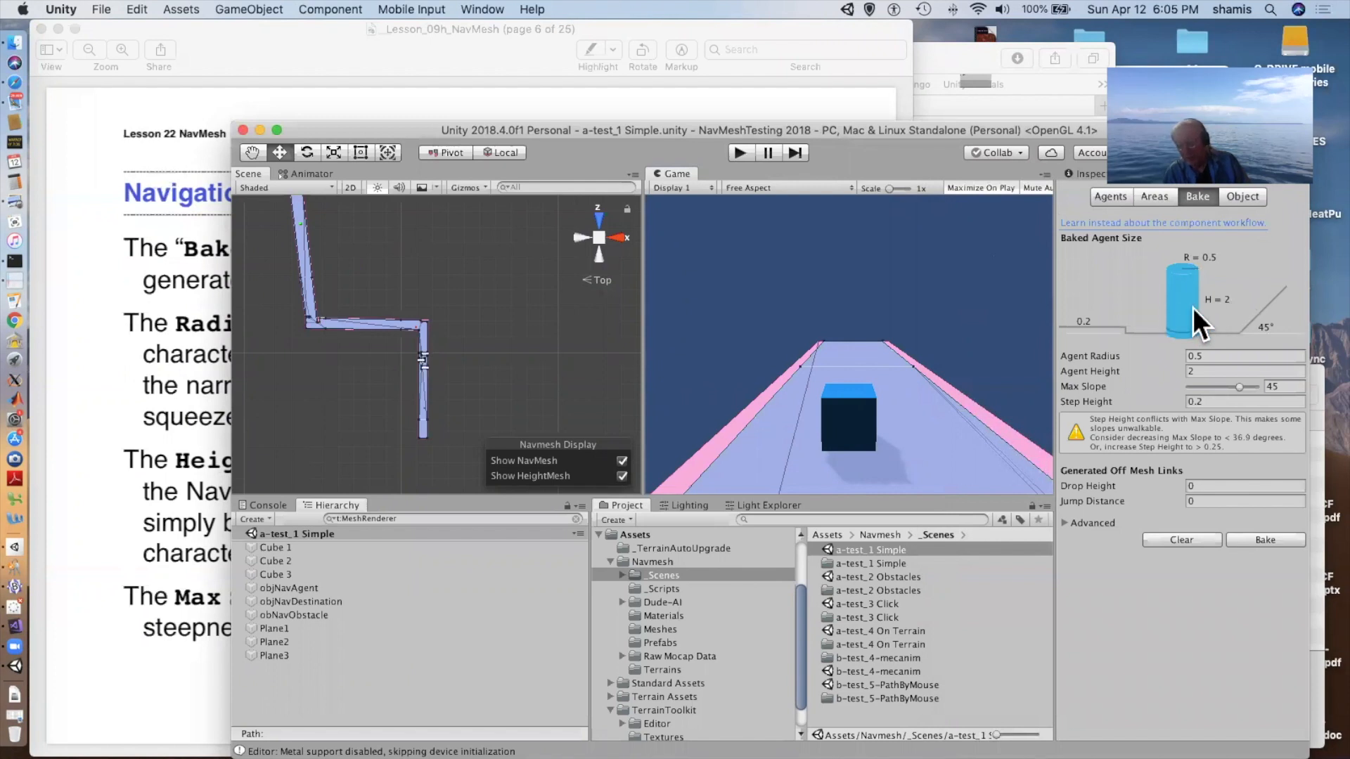
mouse_move(1128, 335)
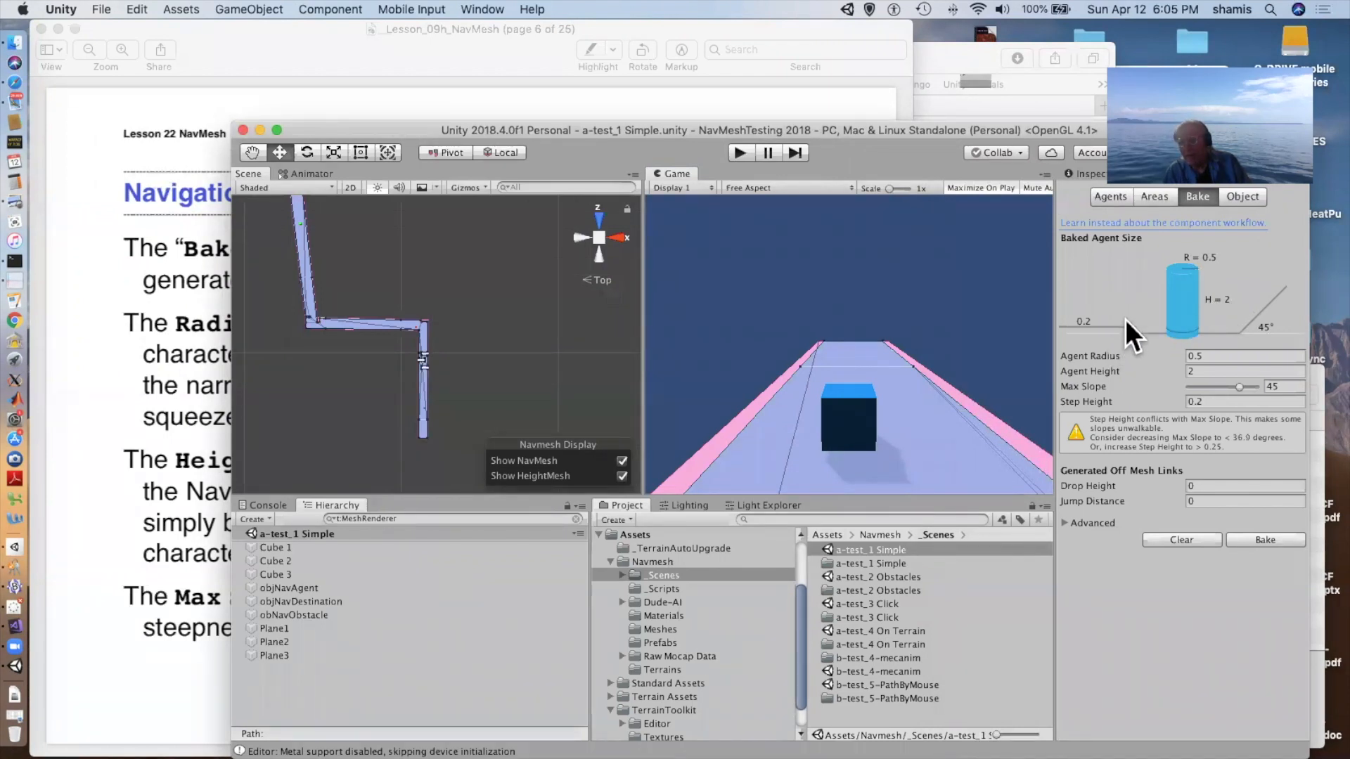
mouse_move(1256, 335)
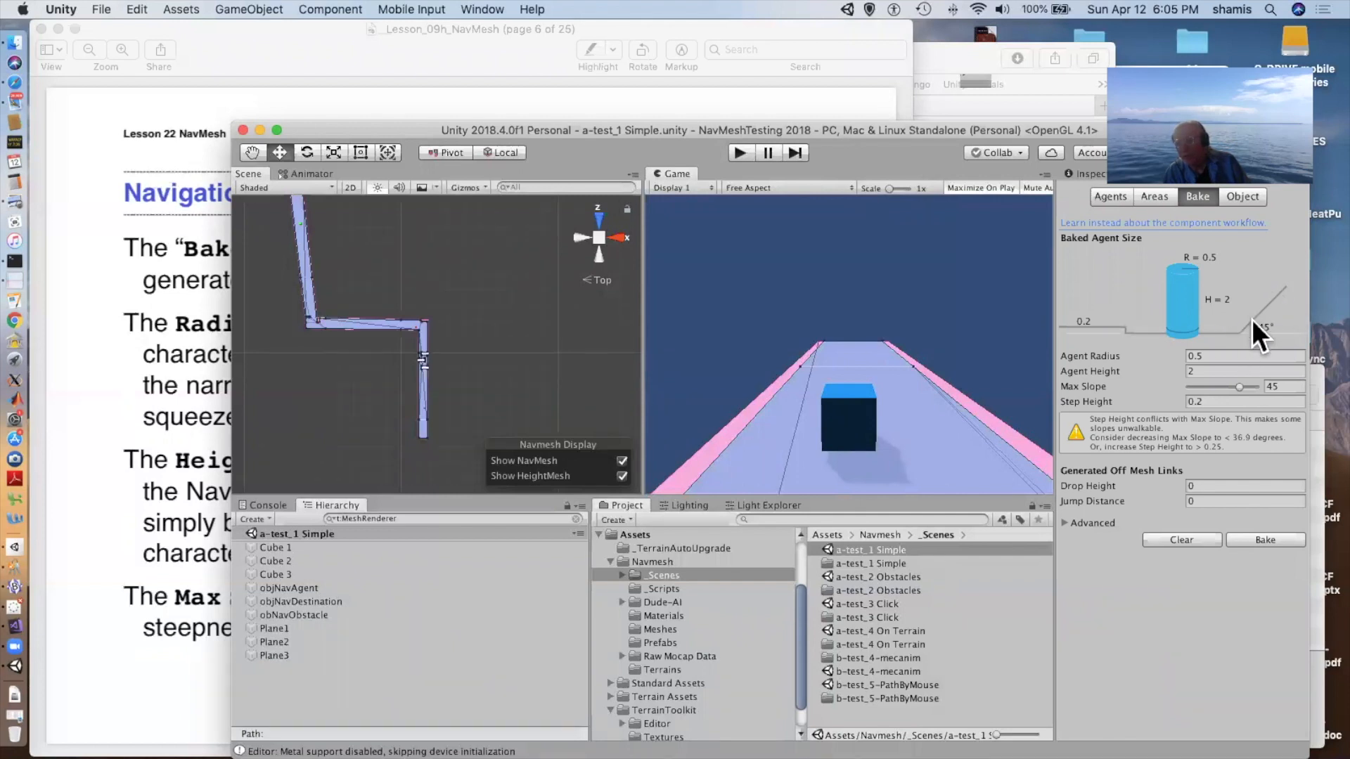
mouse_move(1212, 357)
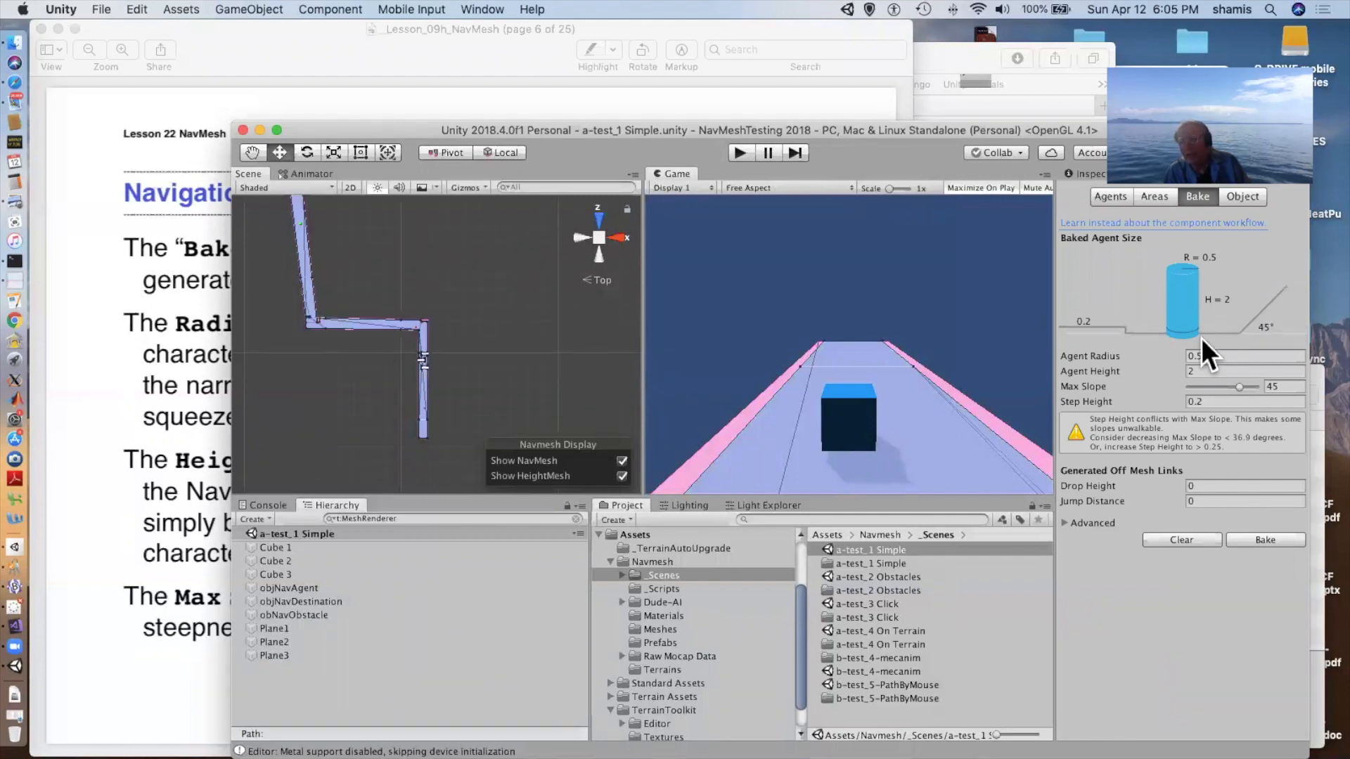
mouse_move(1016, 372)
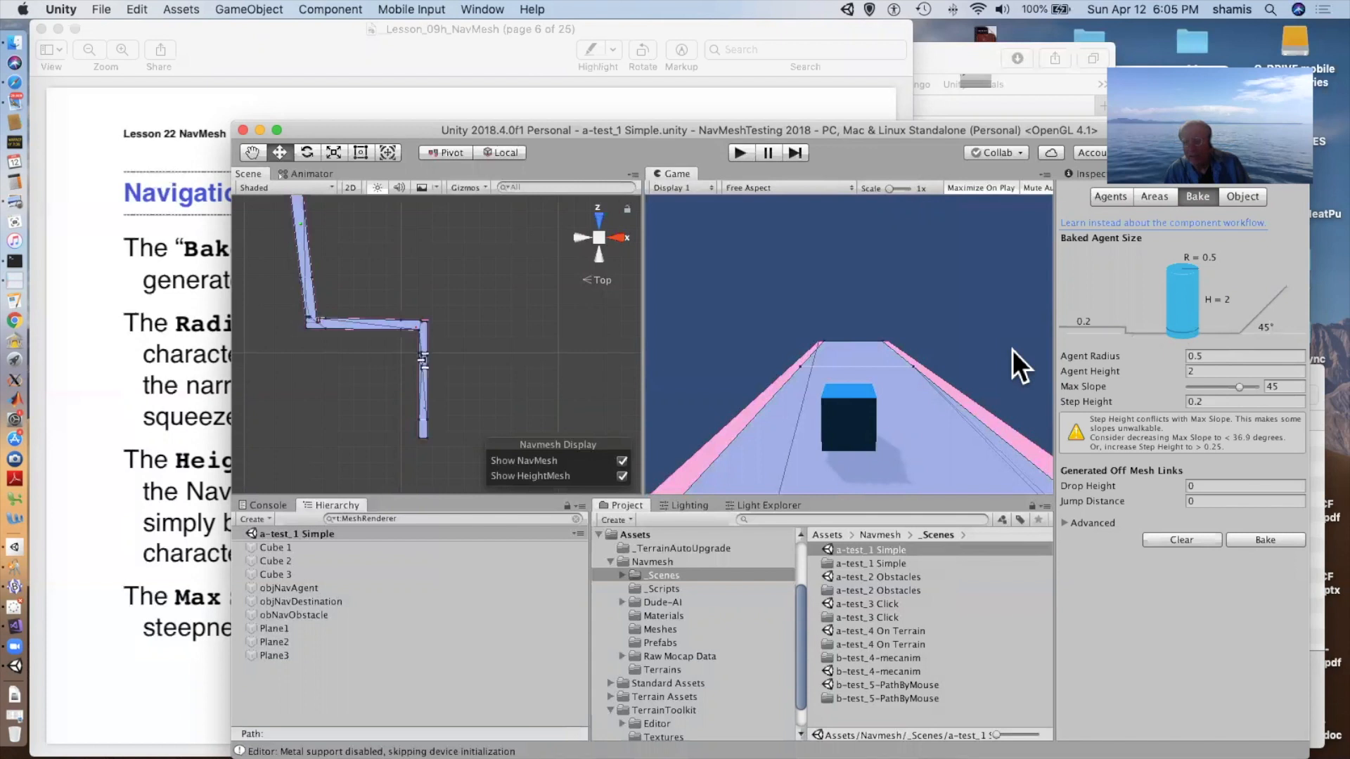
mouse_move(930, 346)
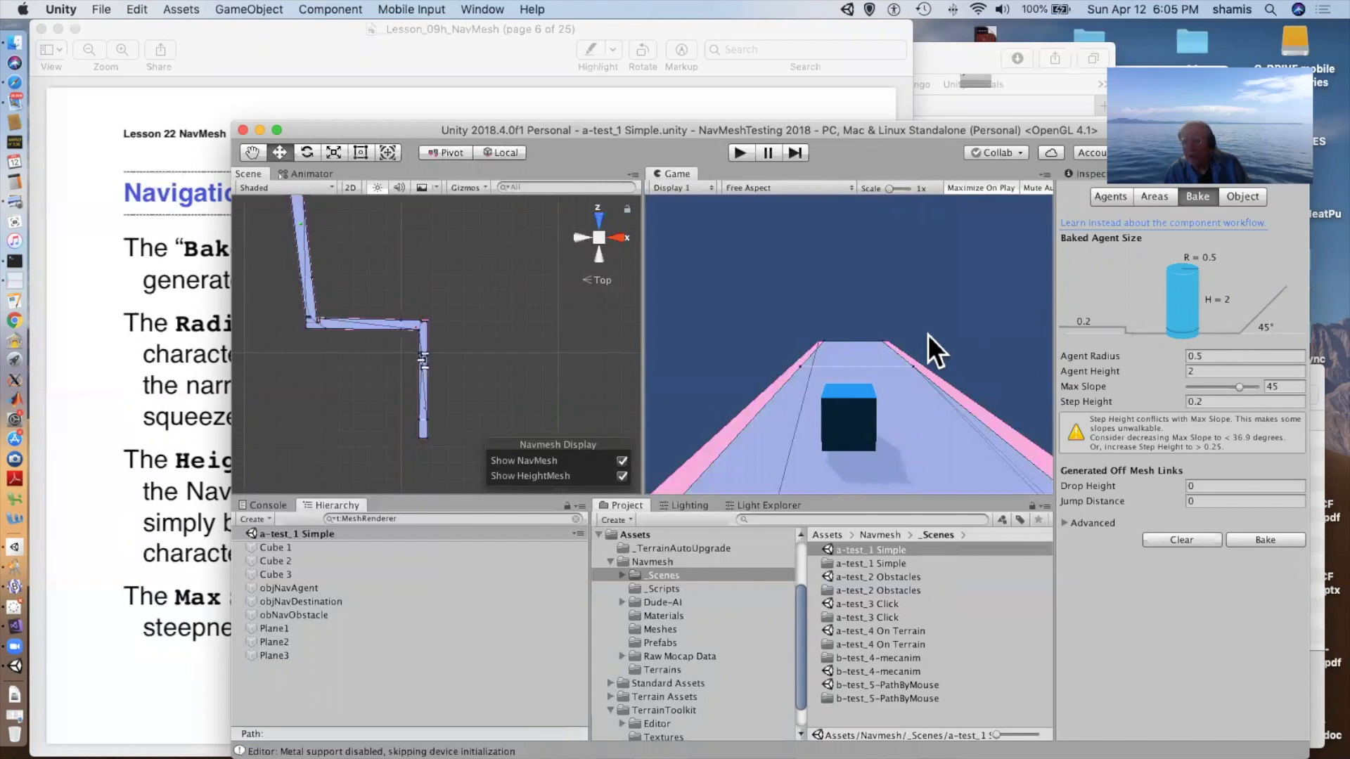
mouse_move(276, 319)
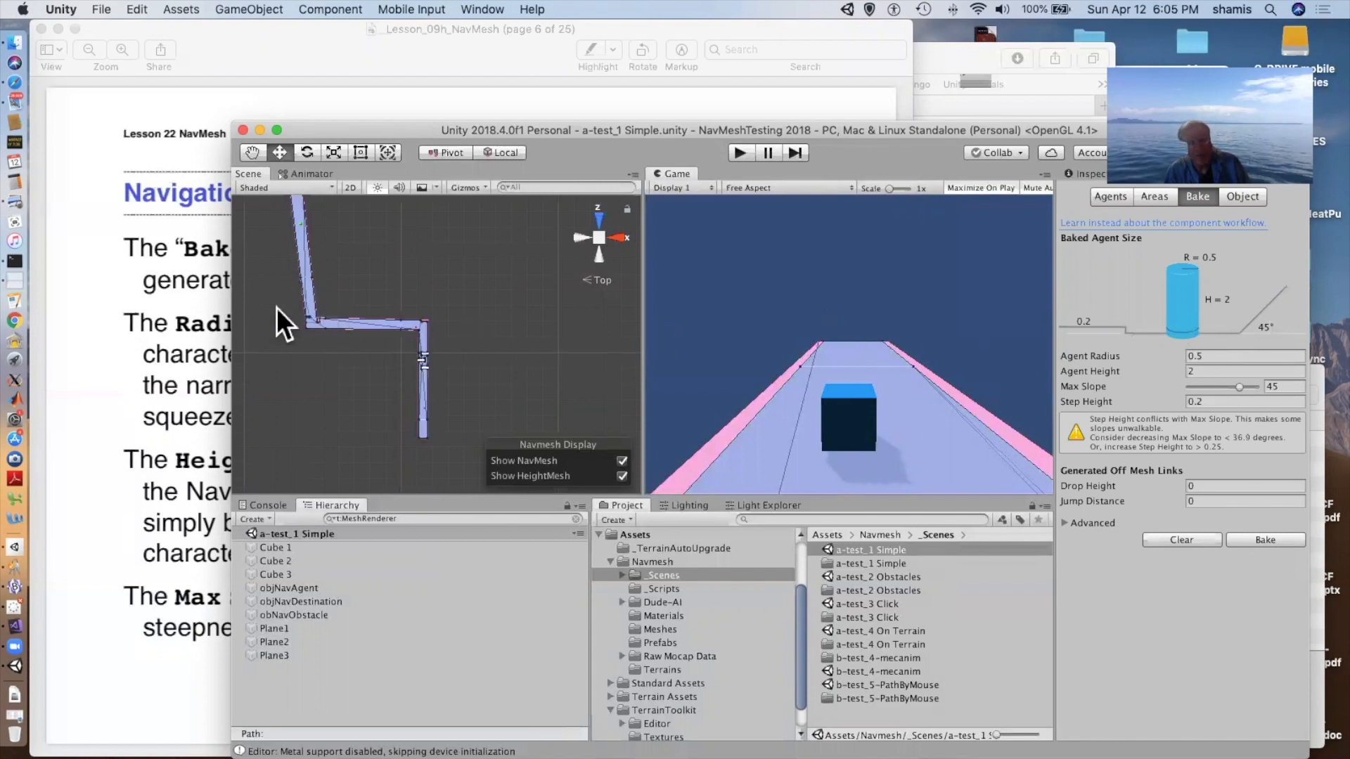
mouse_move(313, 336)
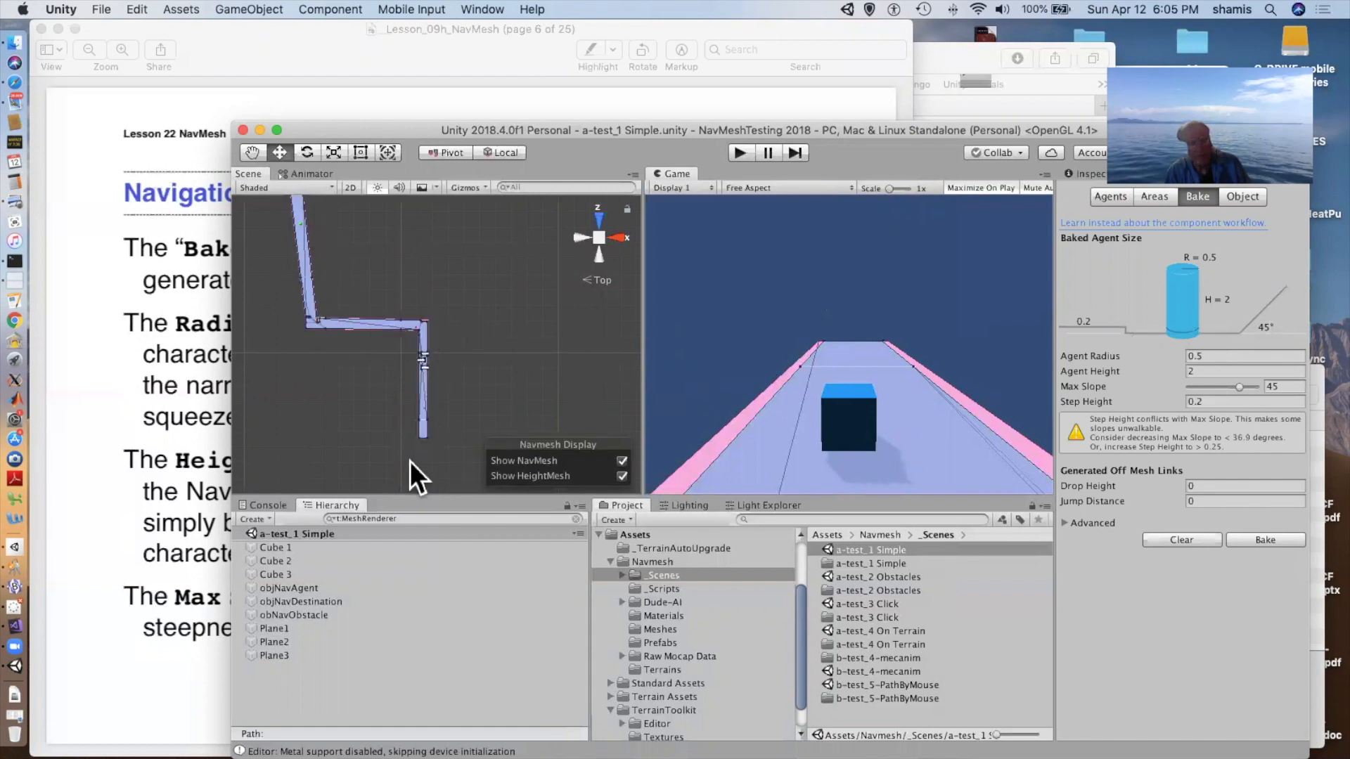
mouse_move(174, 488)
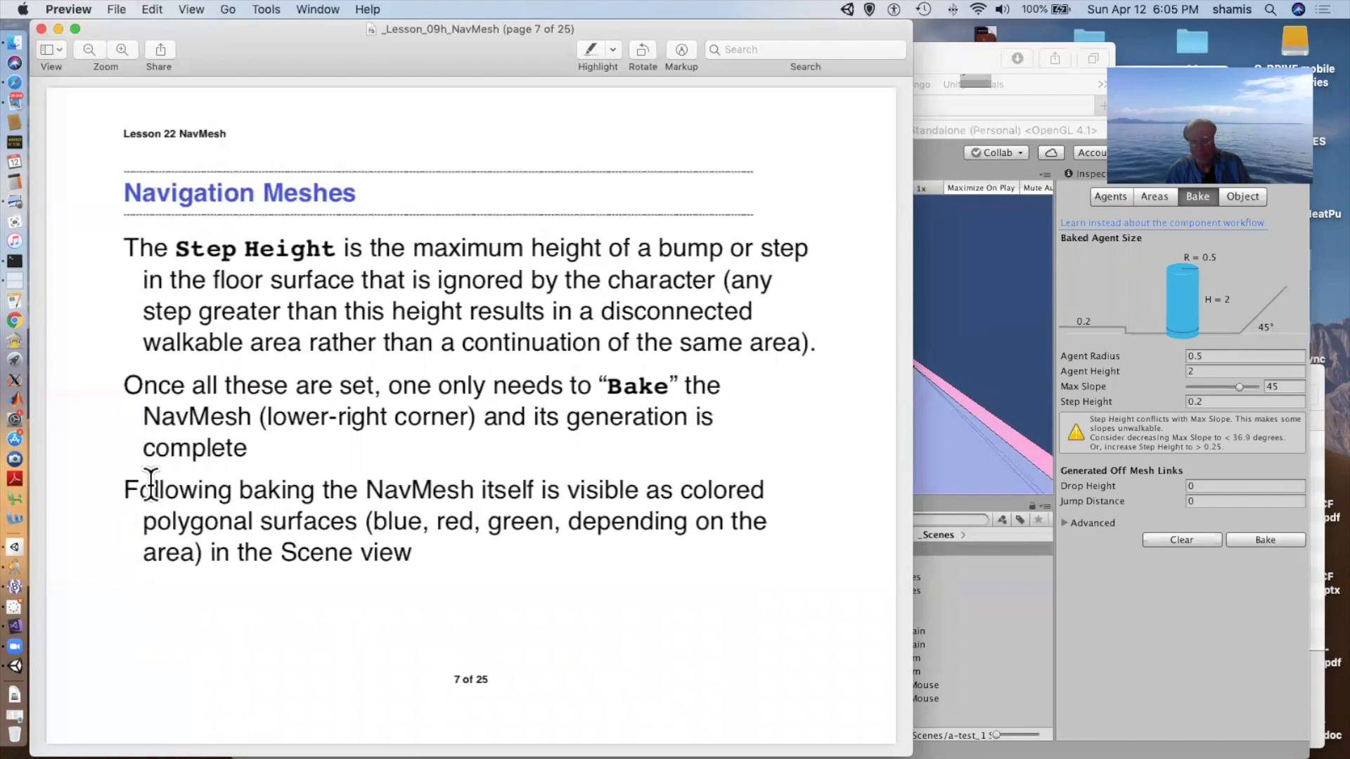
mouse_move(952, 351)
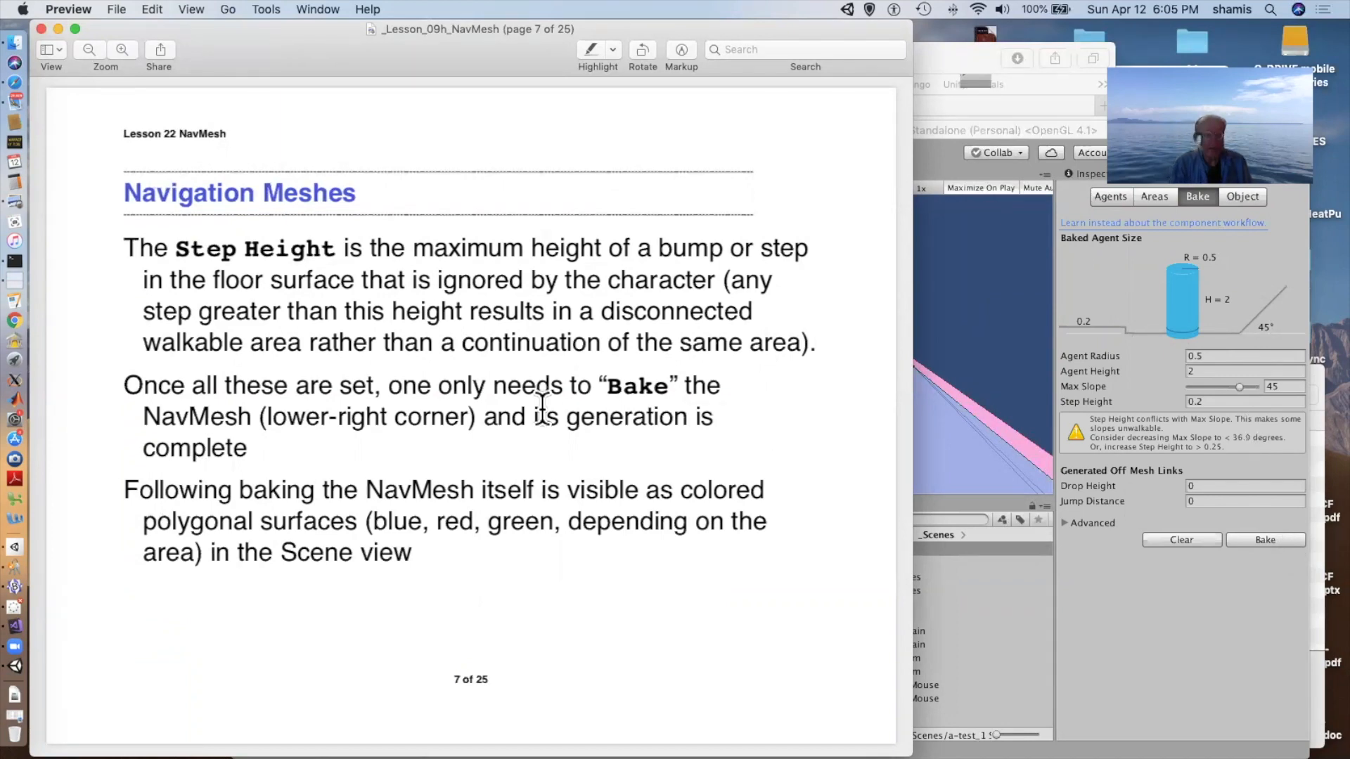
mouse_move(957, 289)
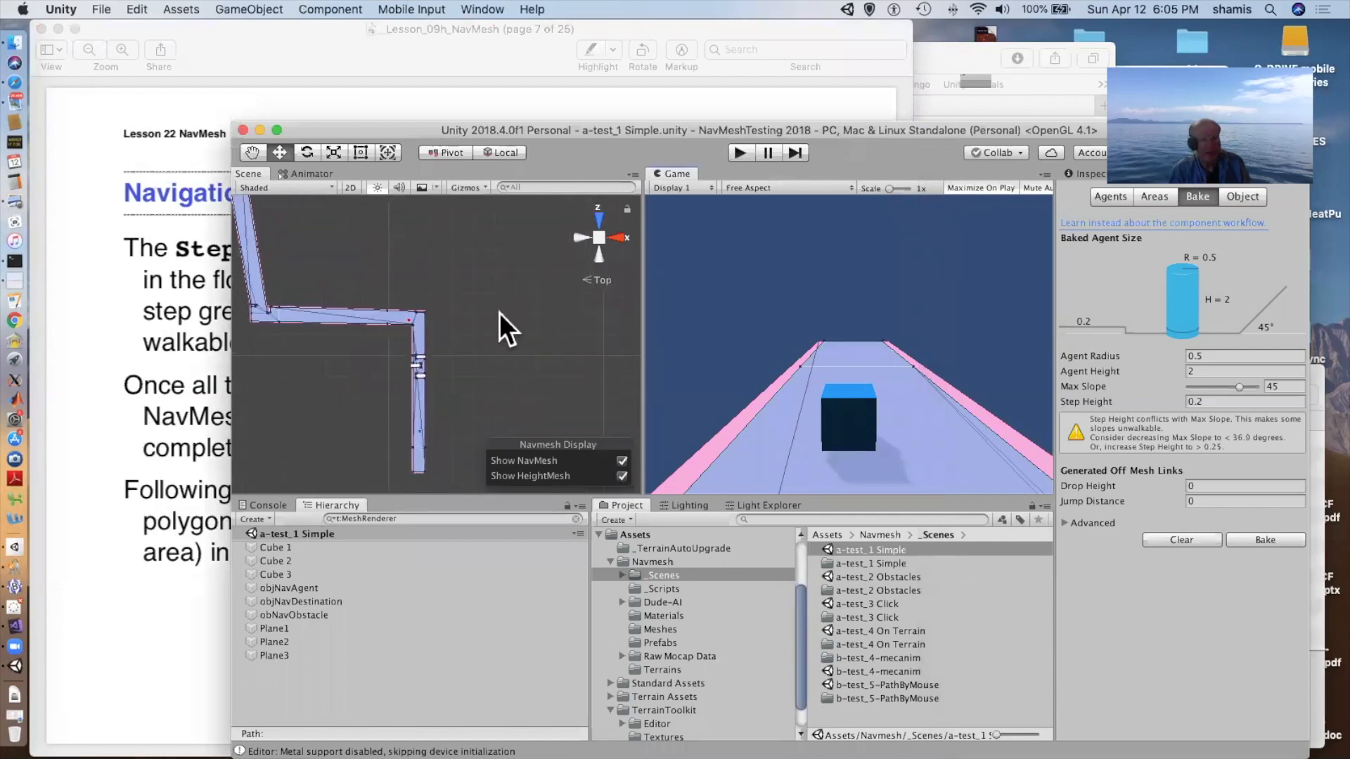
mouse_move(607, 333)
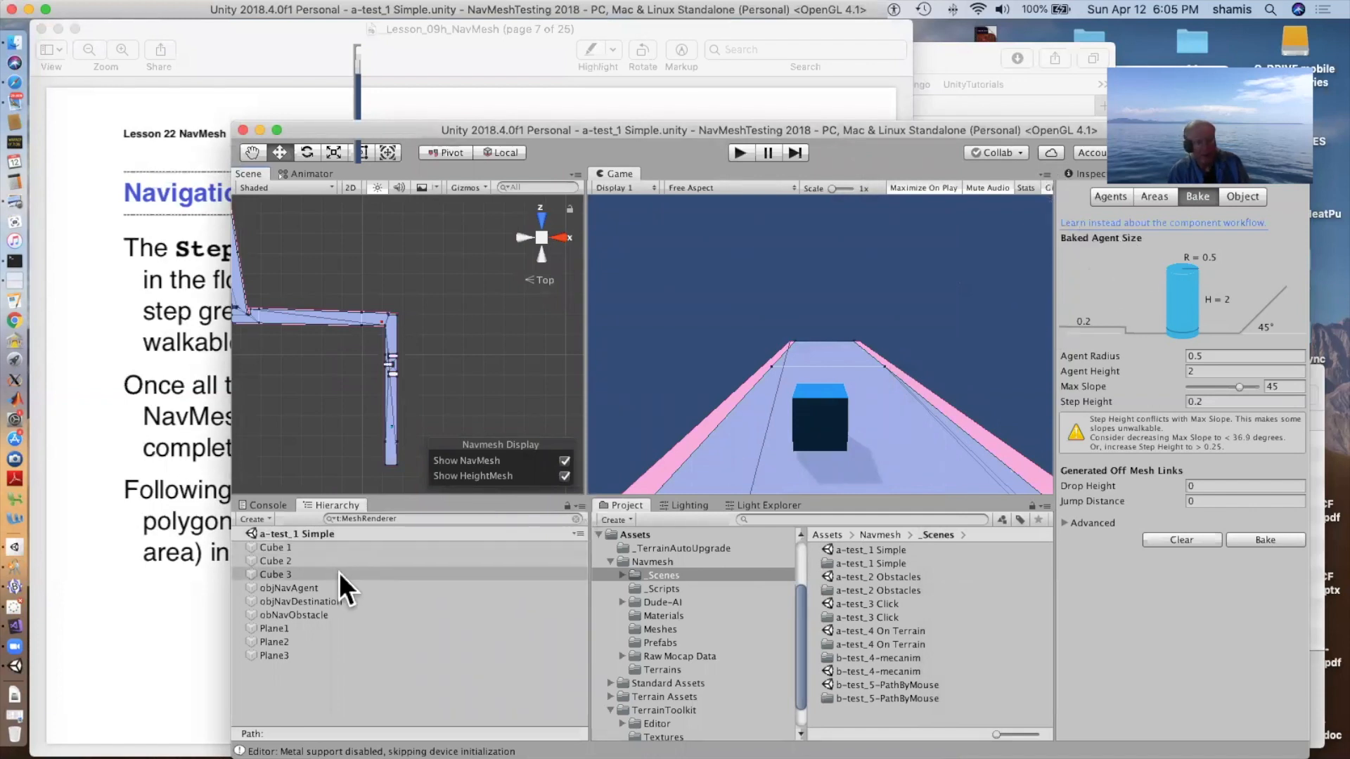
Select Cube 3 to inspect its components, then return to the Navigation Bake settings.
left_click(275, 573)
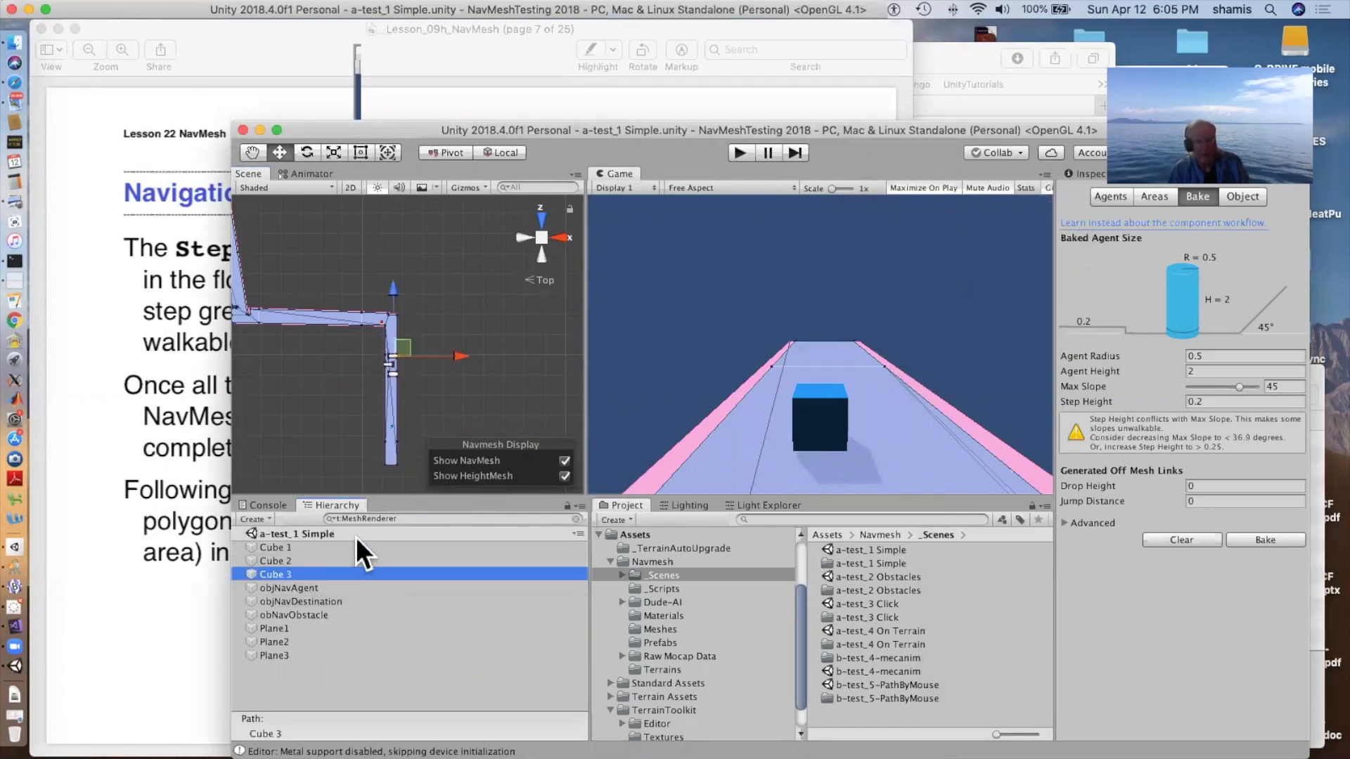
mouse_move(865, 325)
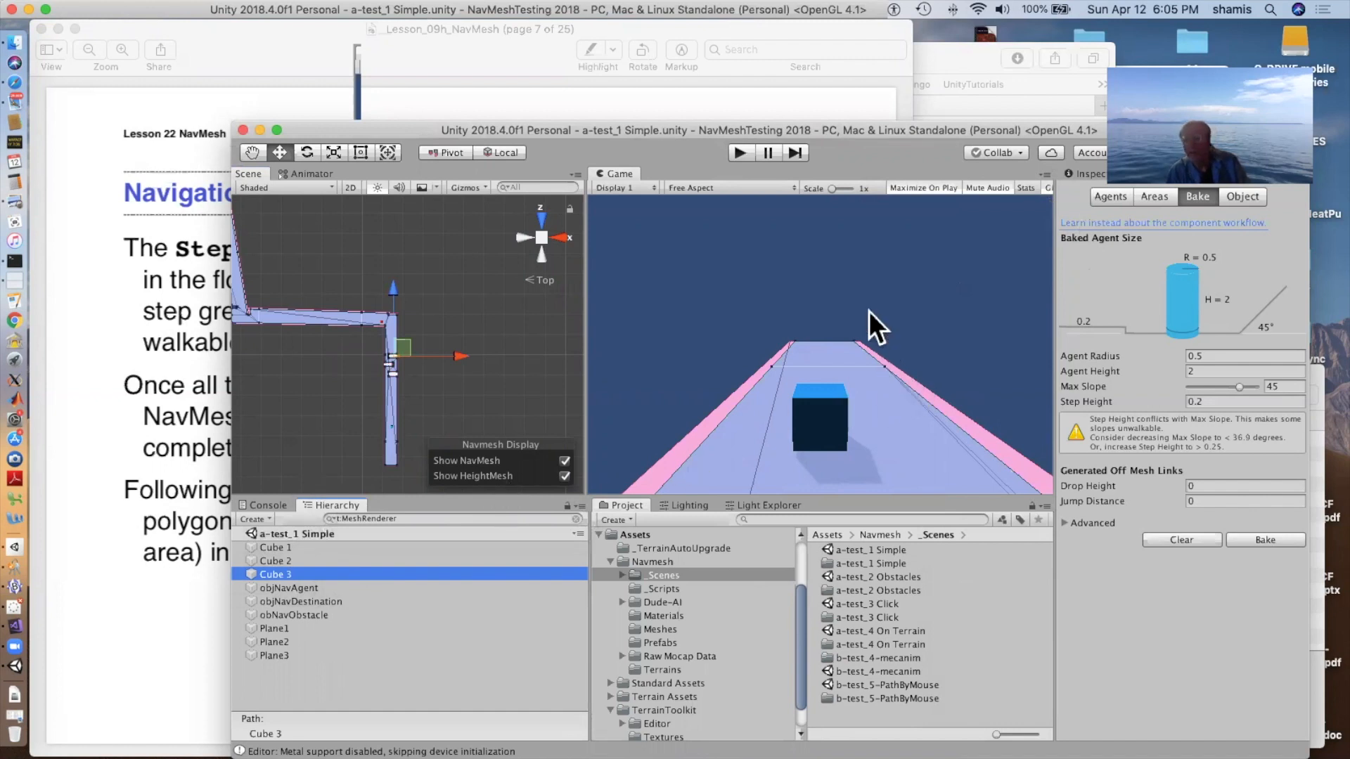
mouse_move(1130, 220)
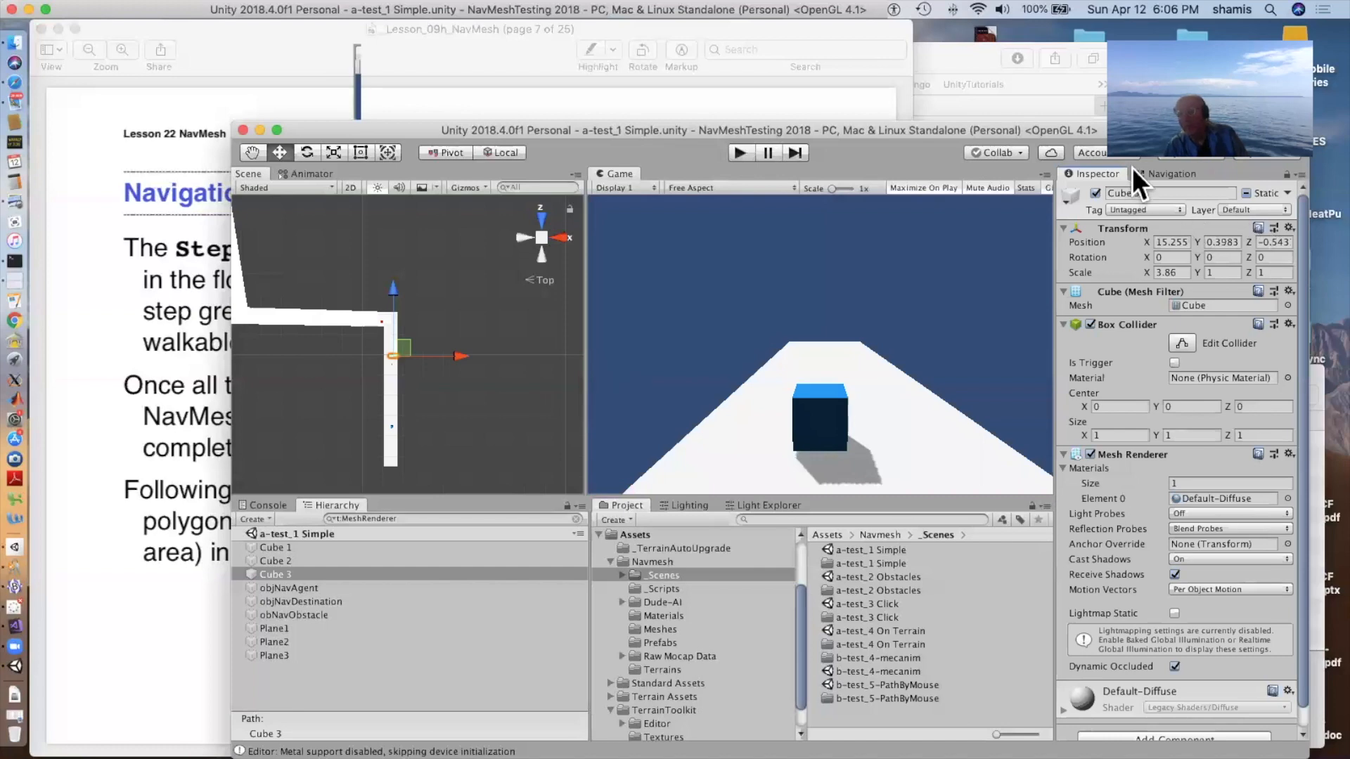
left_click(1167, 174)
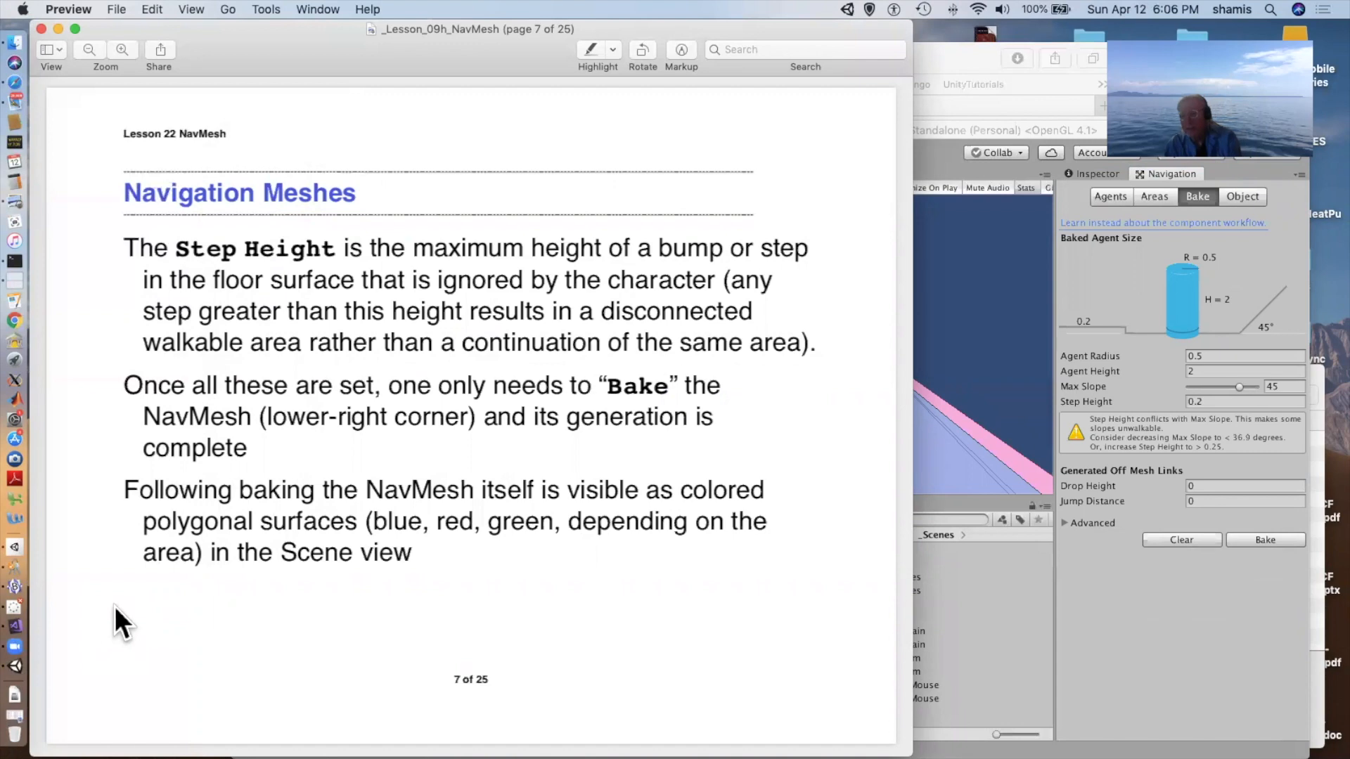
mouse_move(975, 361)
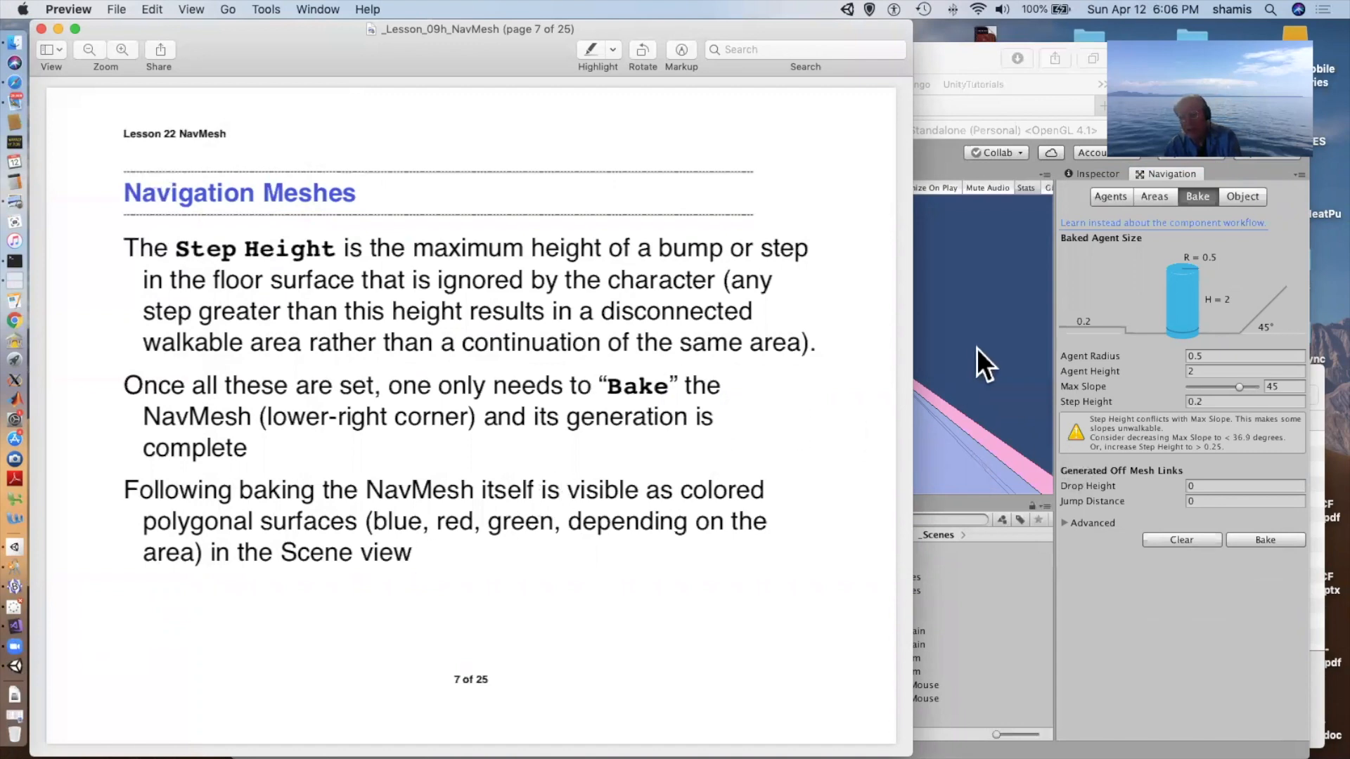
left_click(984, 372)
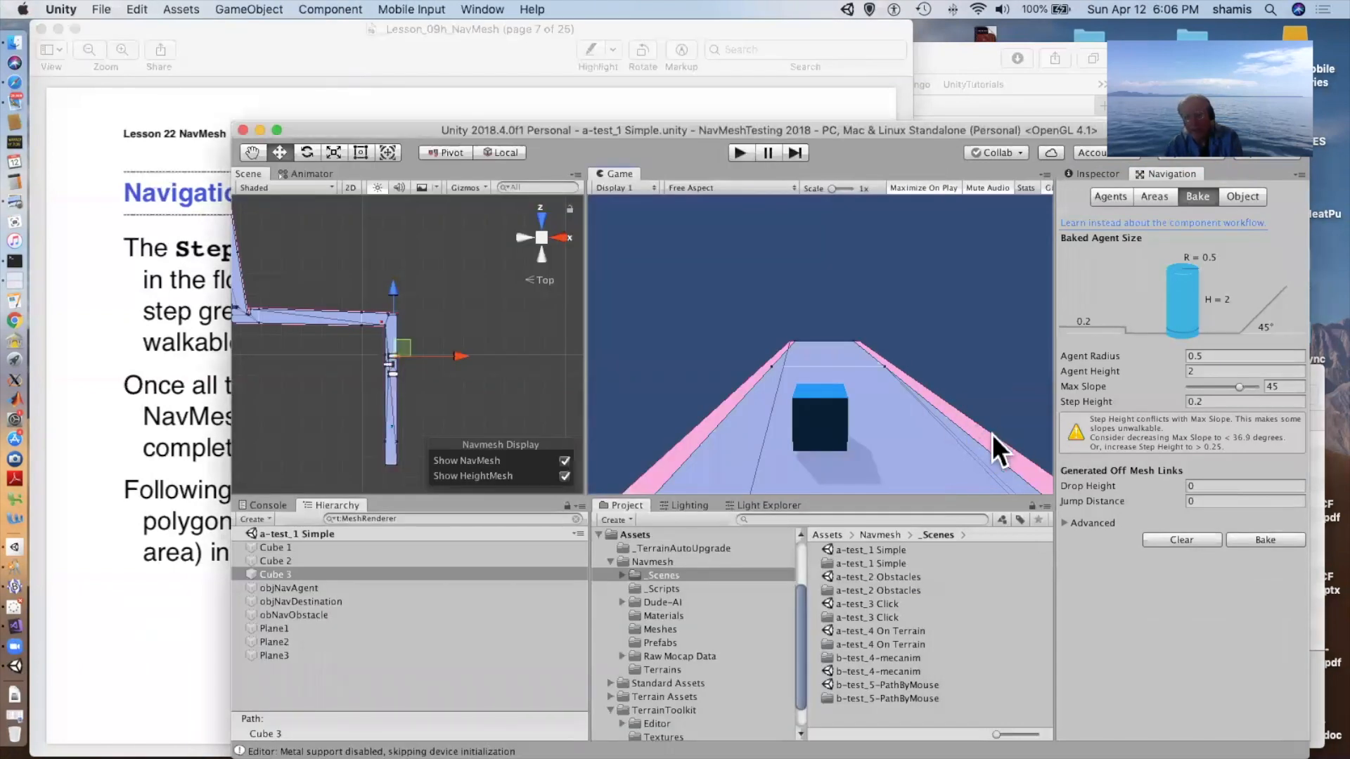
mouse_move(1144, 266)
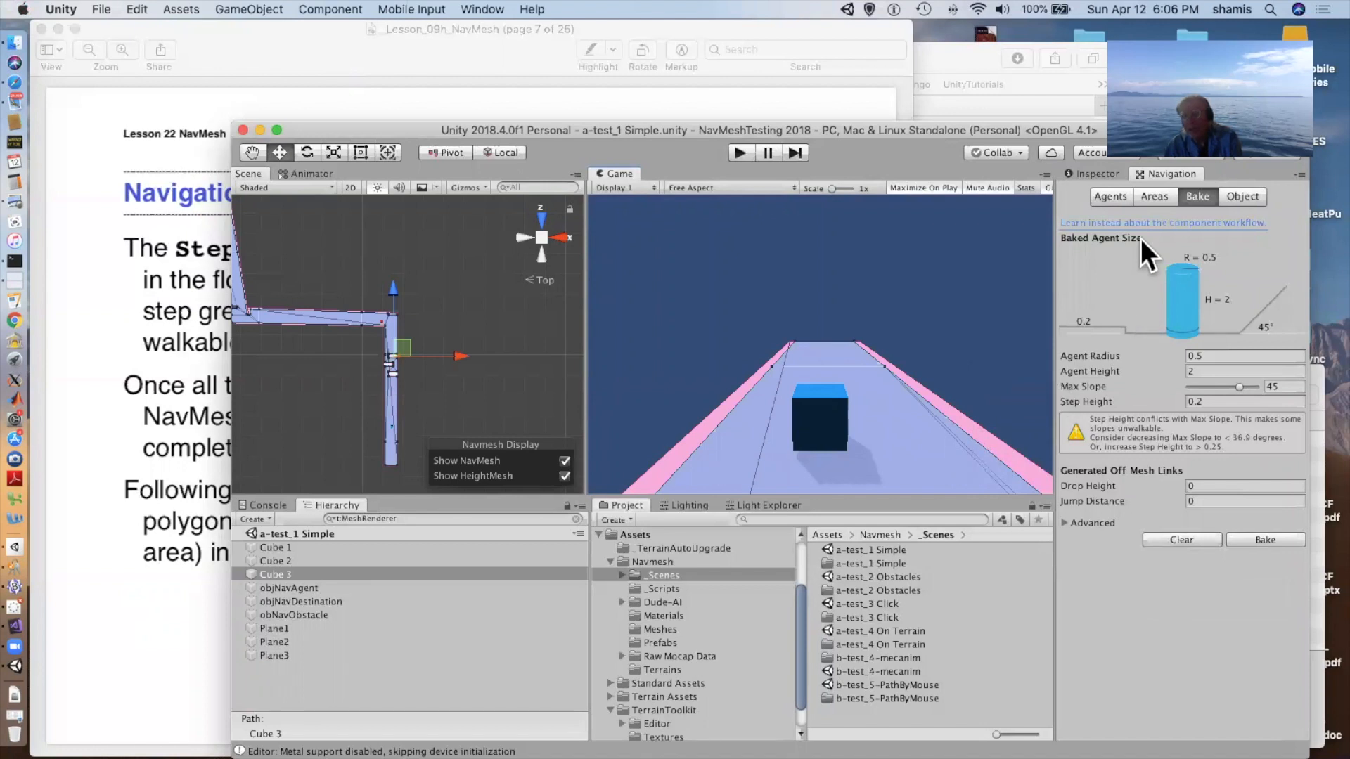
Switch the Navigation window to the Object tab, showing Cube 3 as Navigation Static and Walkable.
left_click(1154, 197)
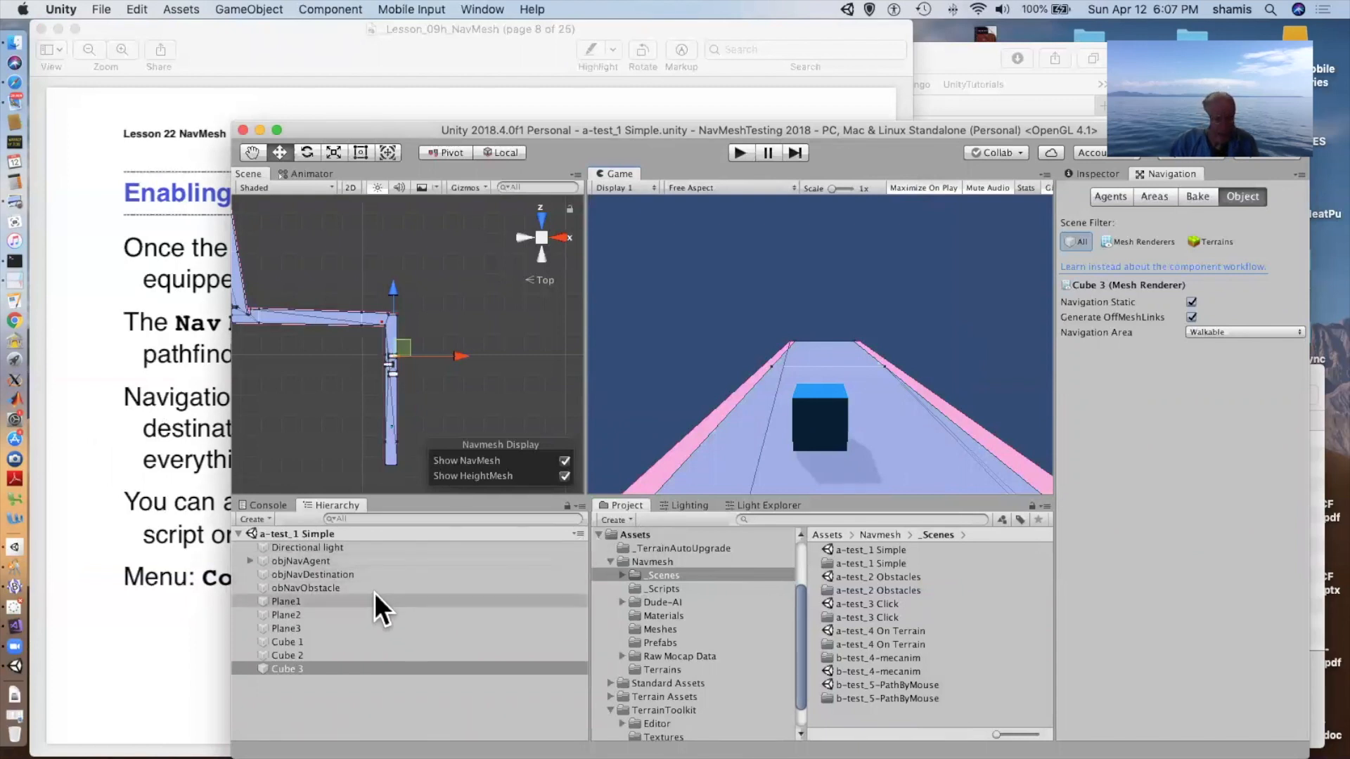
Select objNavAgent and scroll its Inspector to the Nav Mesh Agent, speed 10, angular speed 120.
left_click(299, 561)
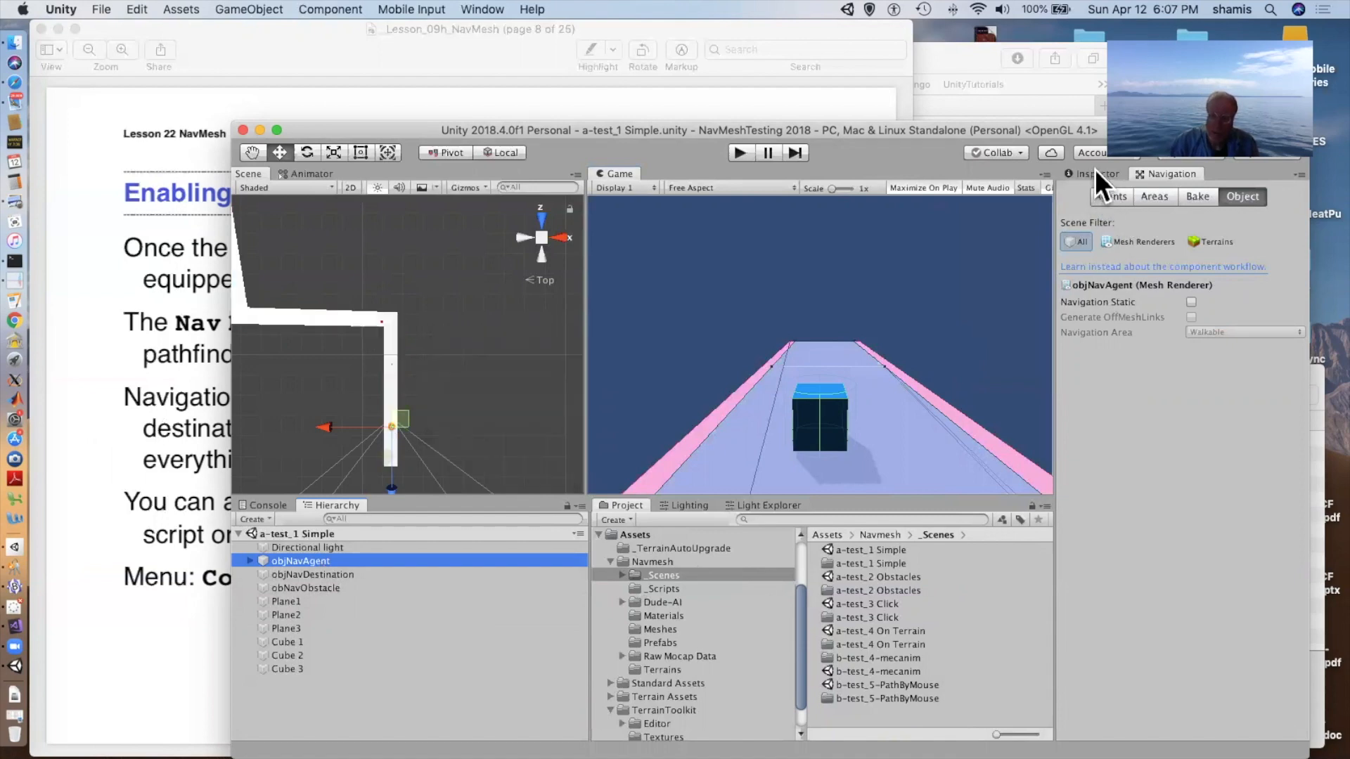
left_click(1097, 174)
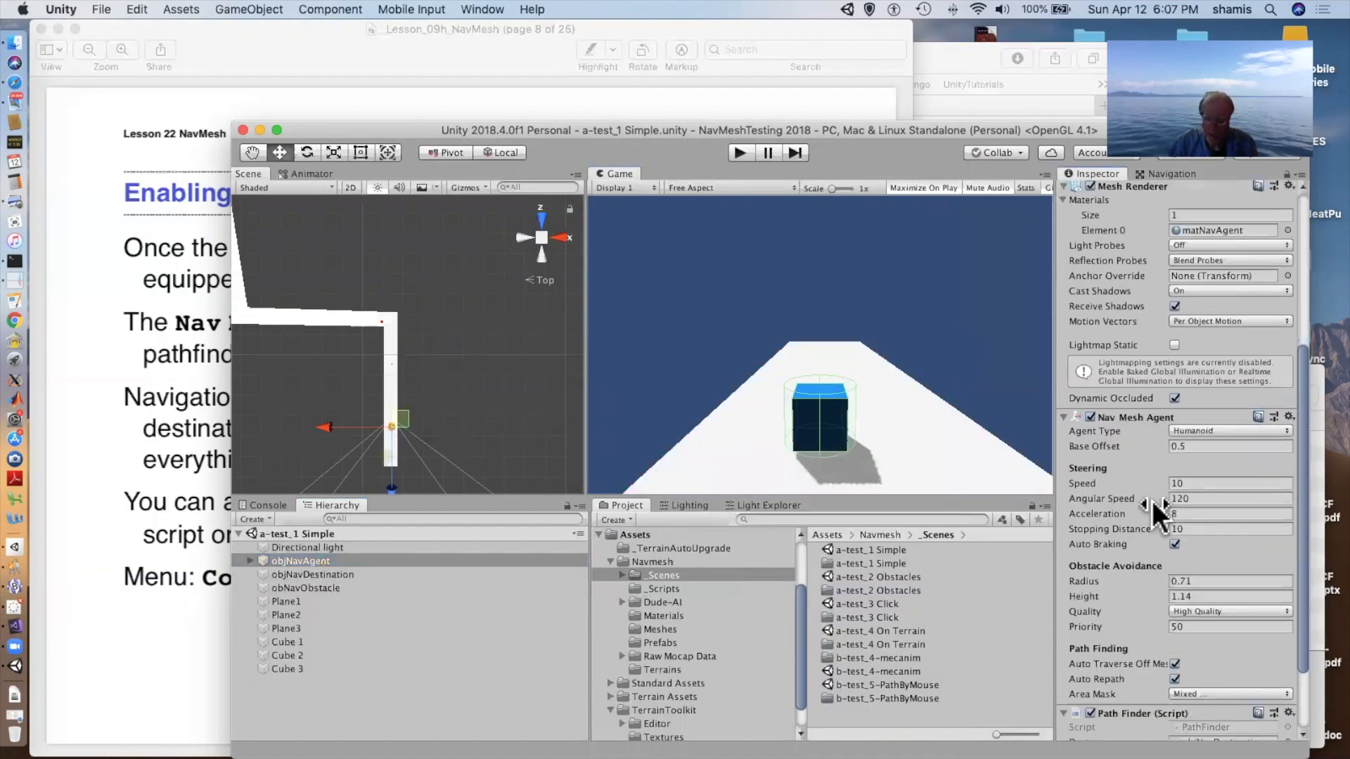
scroll("down", 3)
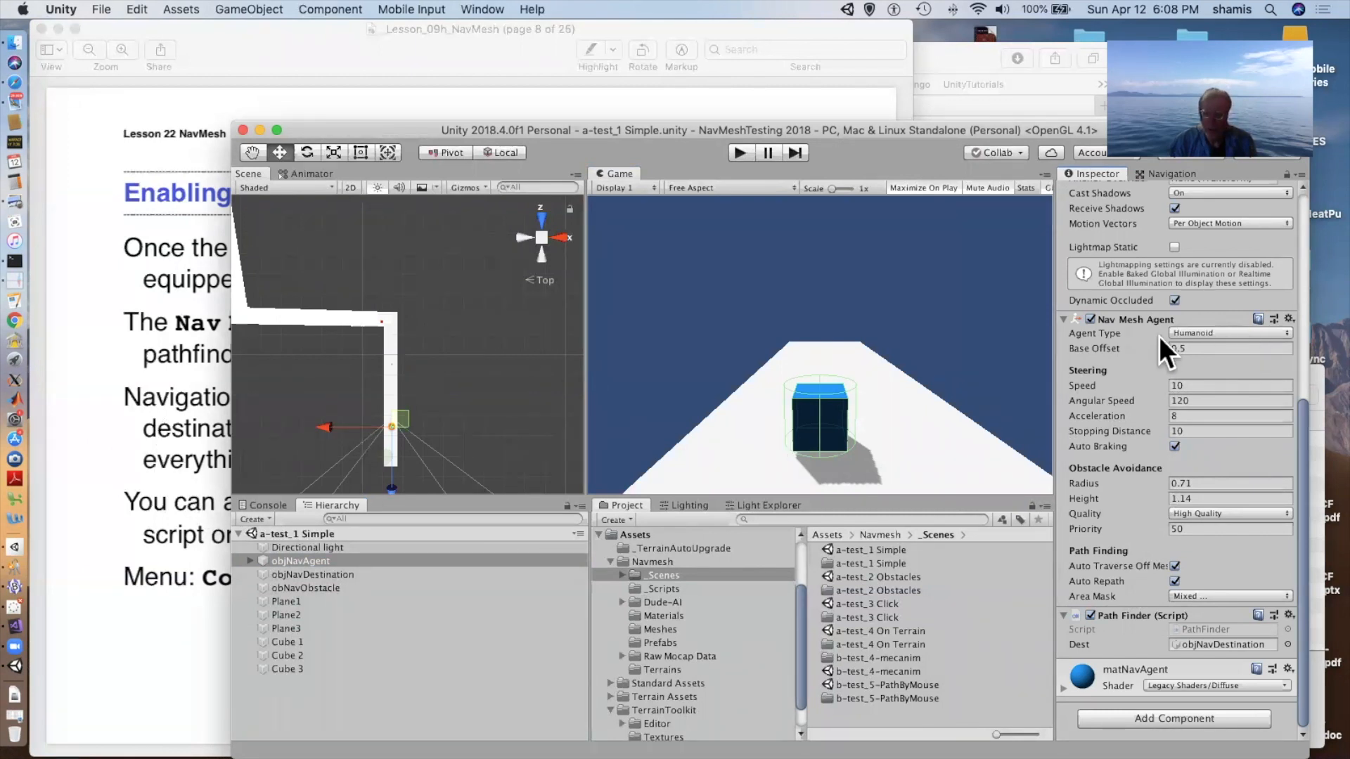
mouse_move(144, 452)
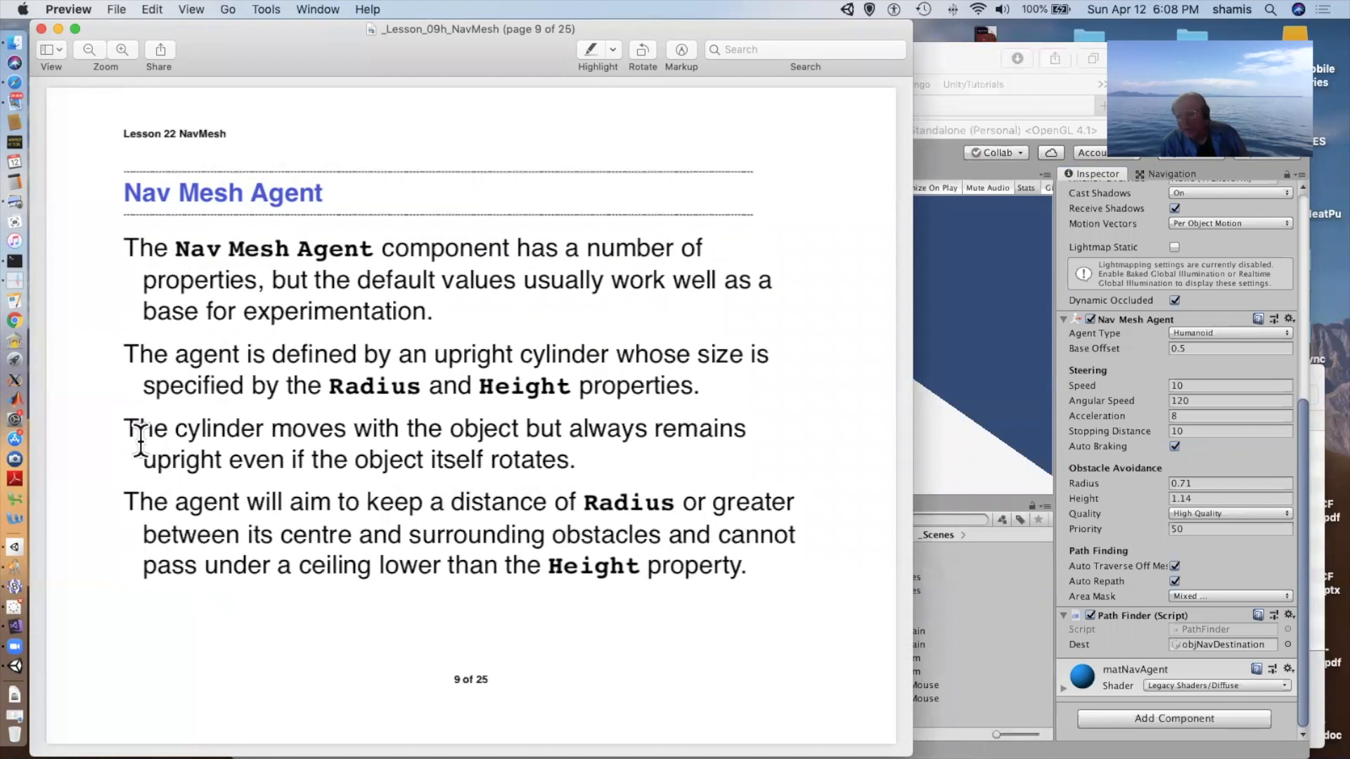
mouse_move(218, 460)
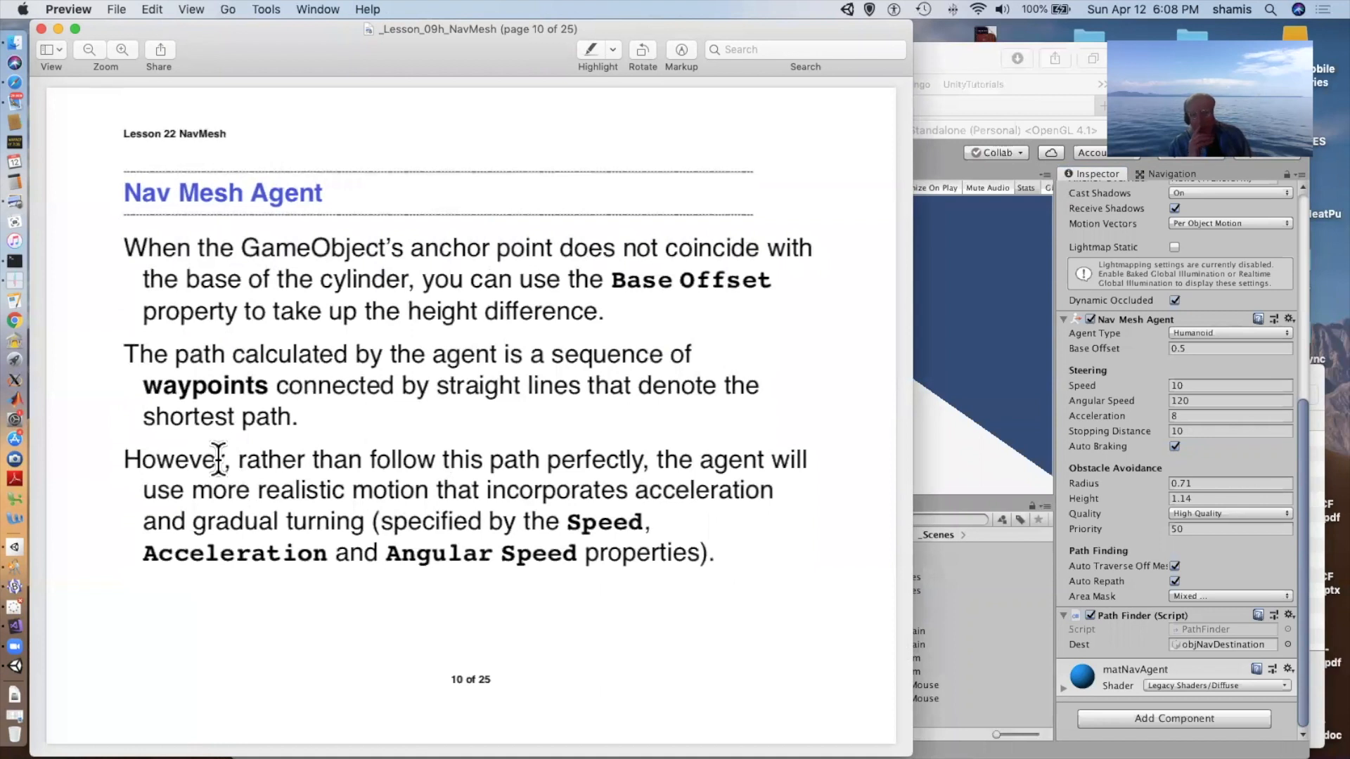
mouse_move(951, 280)
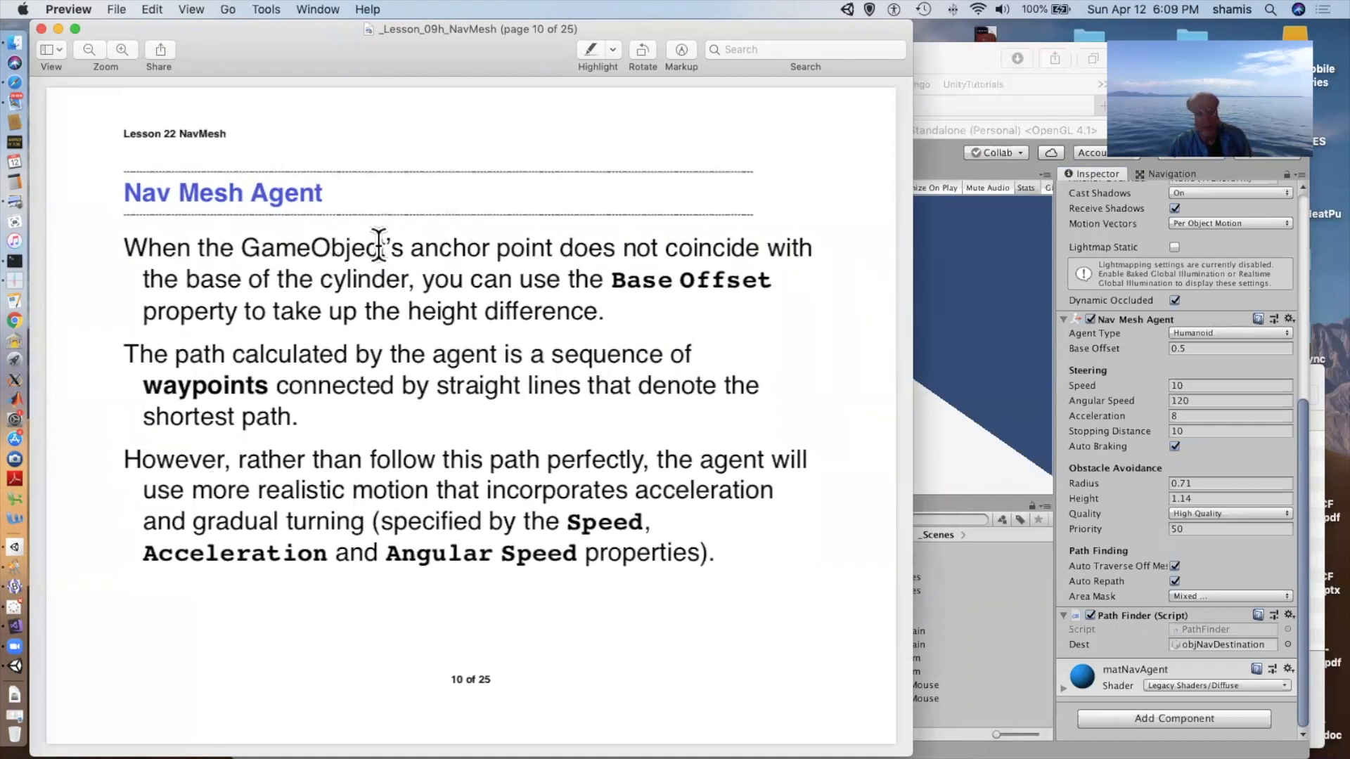
mouse_move(390, 295)
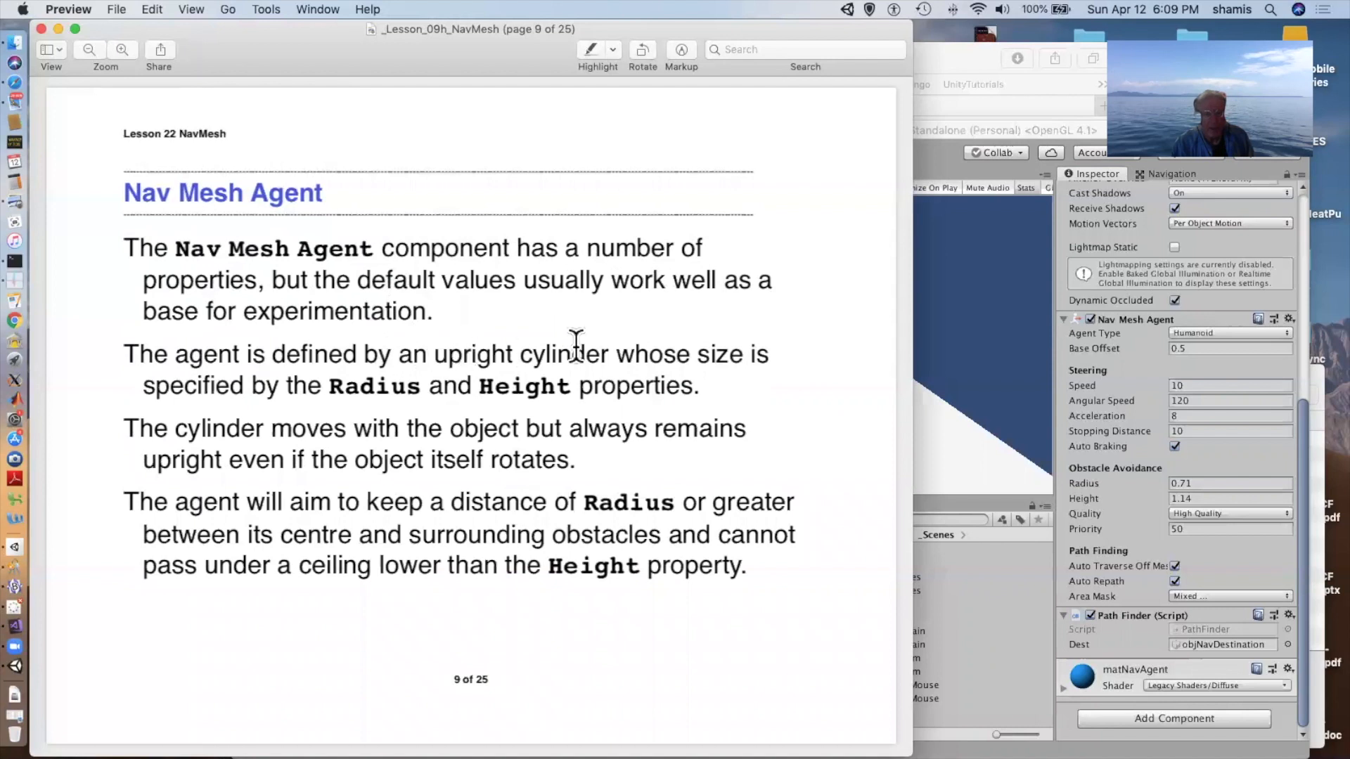
mouse_move(258, 376)
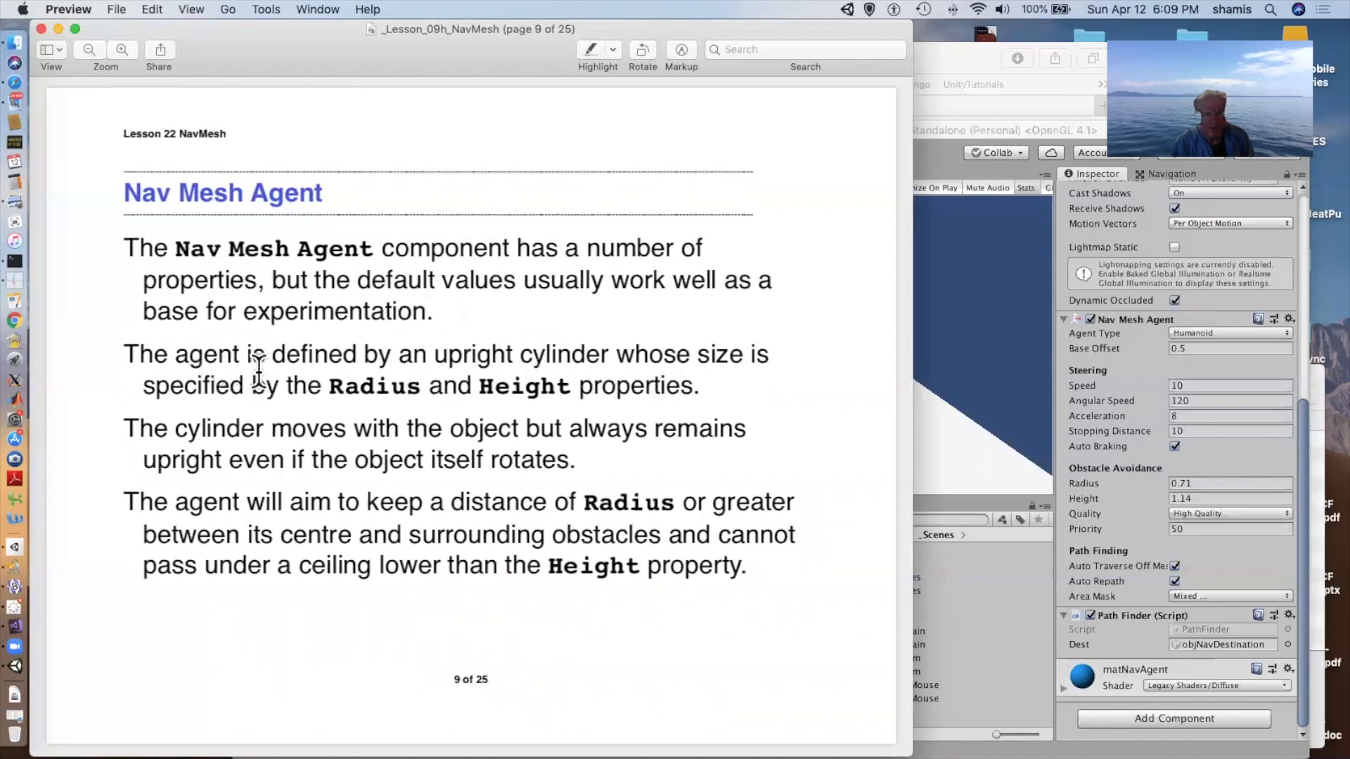
mouse_move(594, 418)
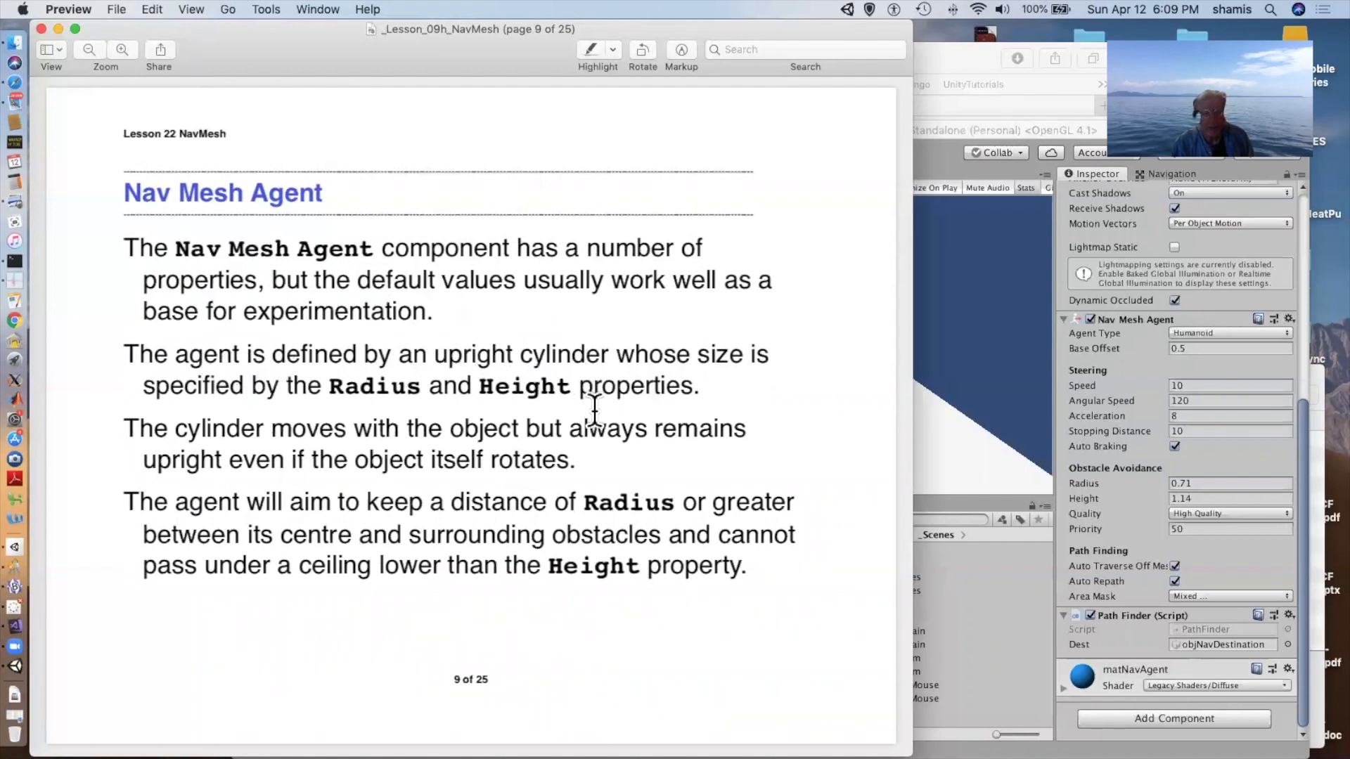
mouse_move(275, 427)
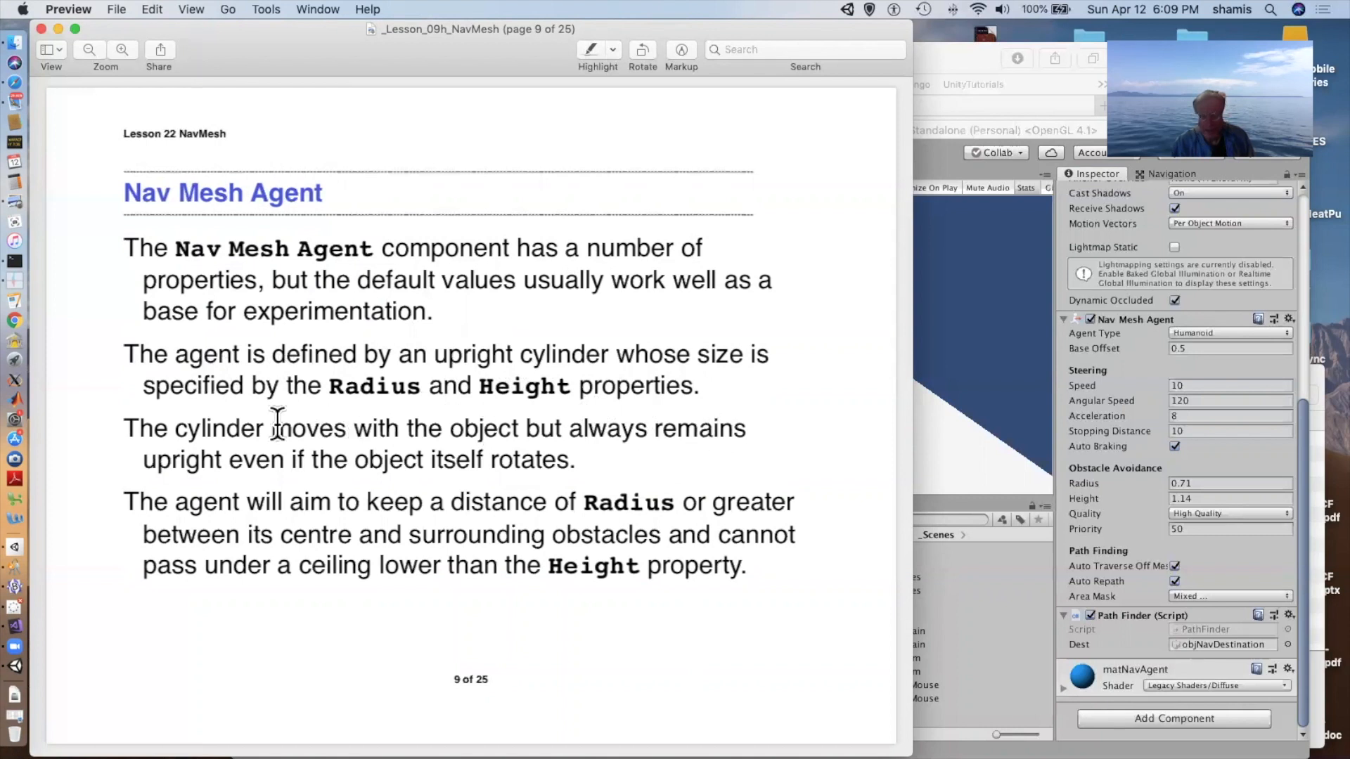
mouse_move(442, 408)
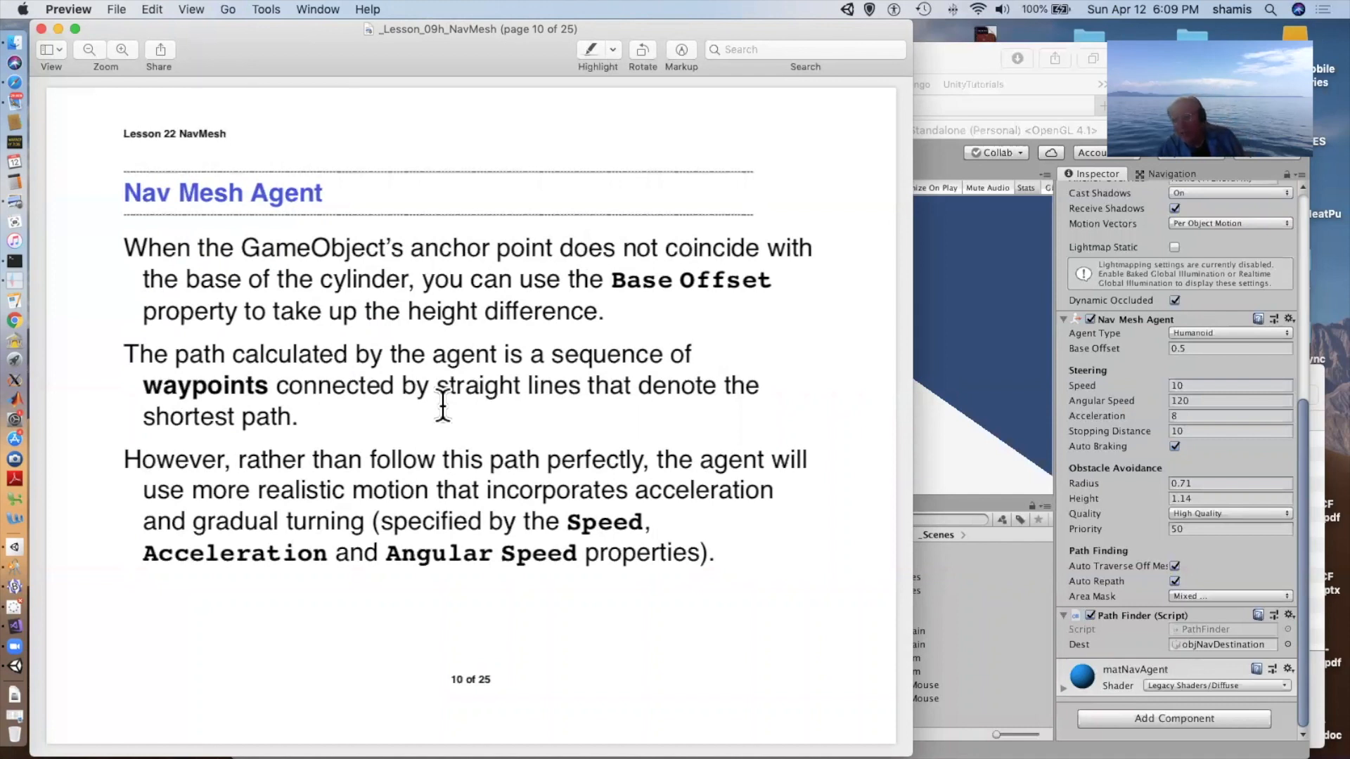
mouse_move(1204, 364)
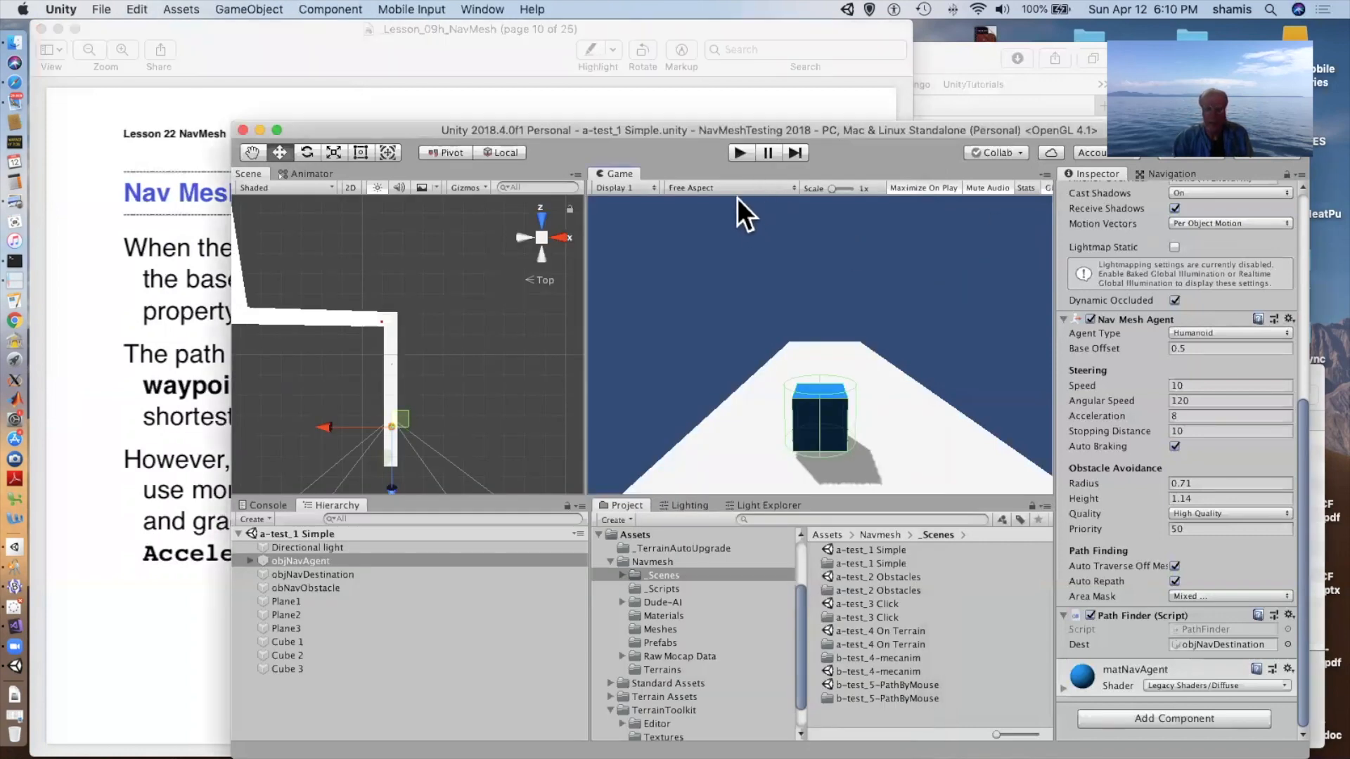
Show the NavMesh overlay, then play and stop the a-test_1 Simple scene.
left_click(1169, 173)
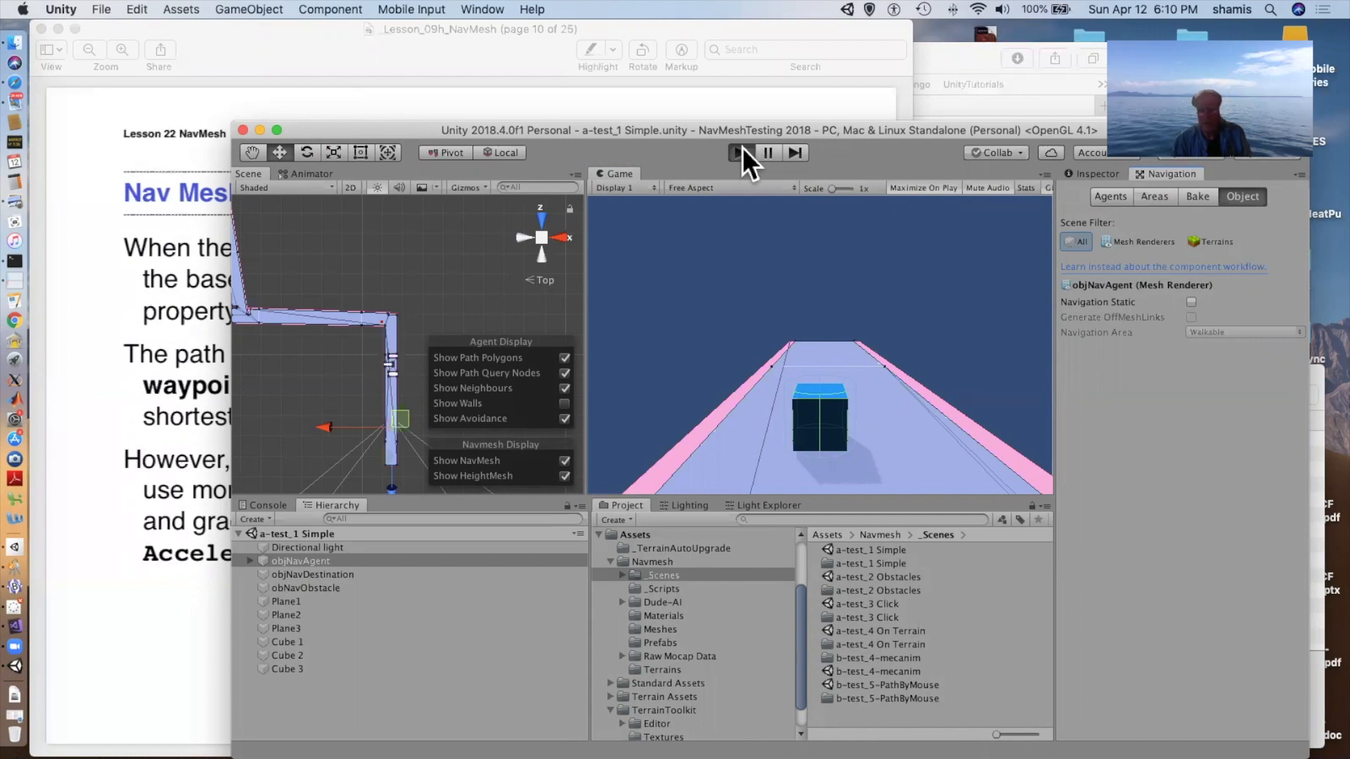
left_click(741, 152)
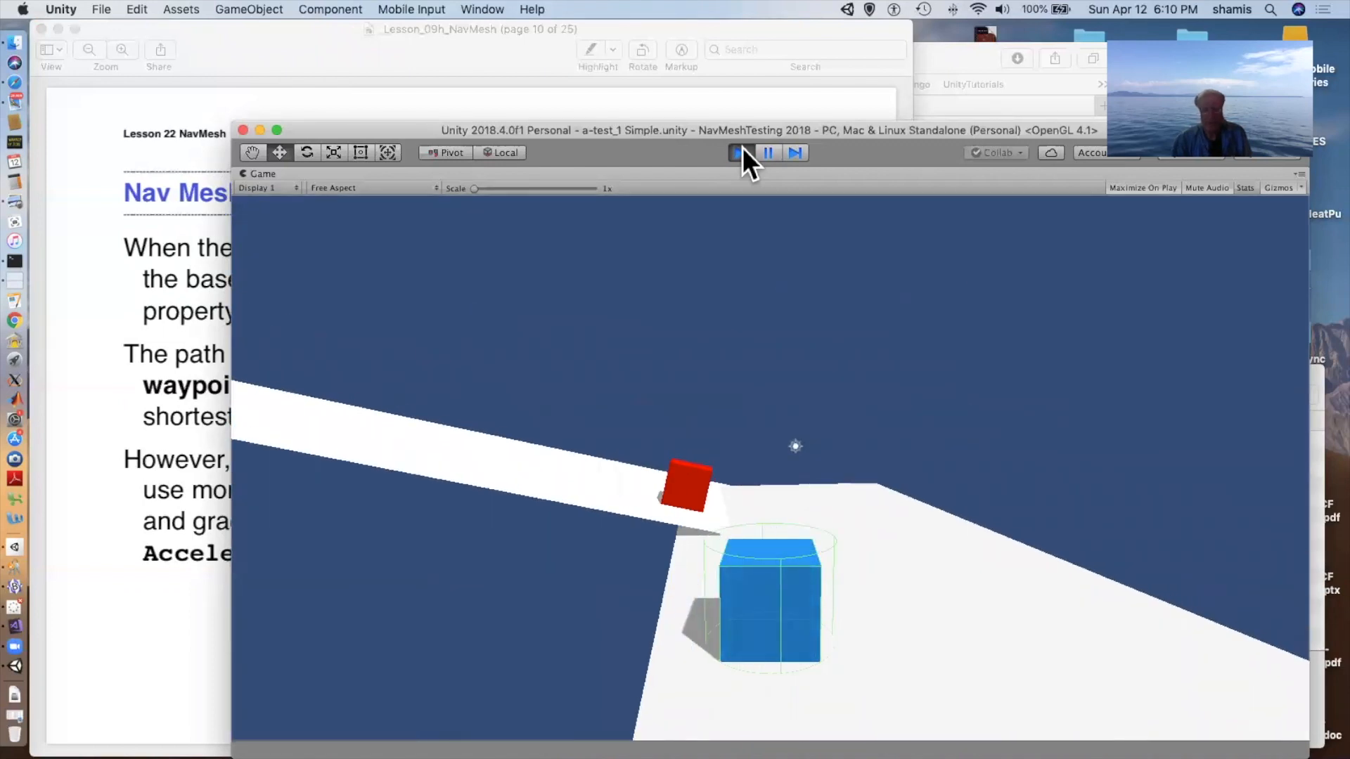
left_click(740, 152)
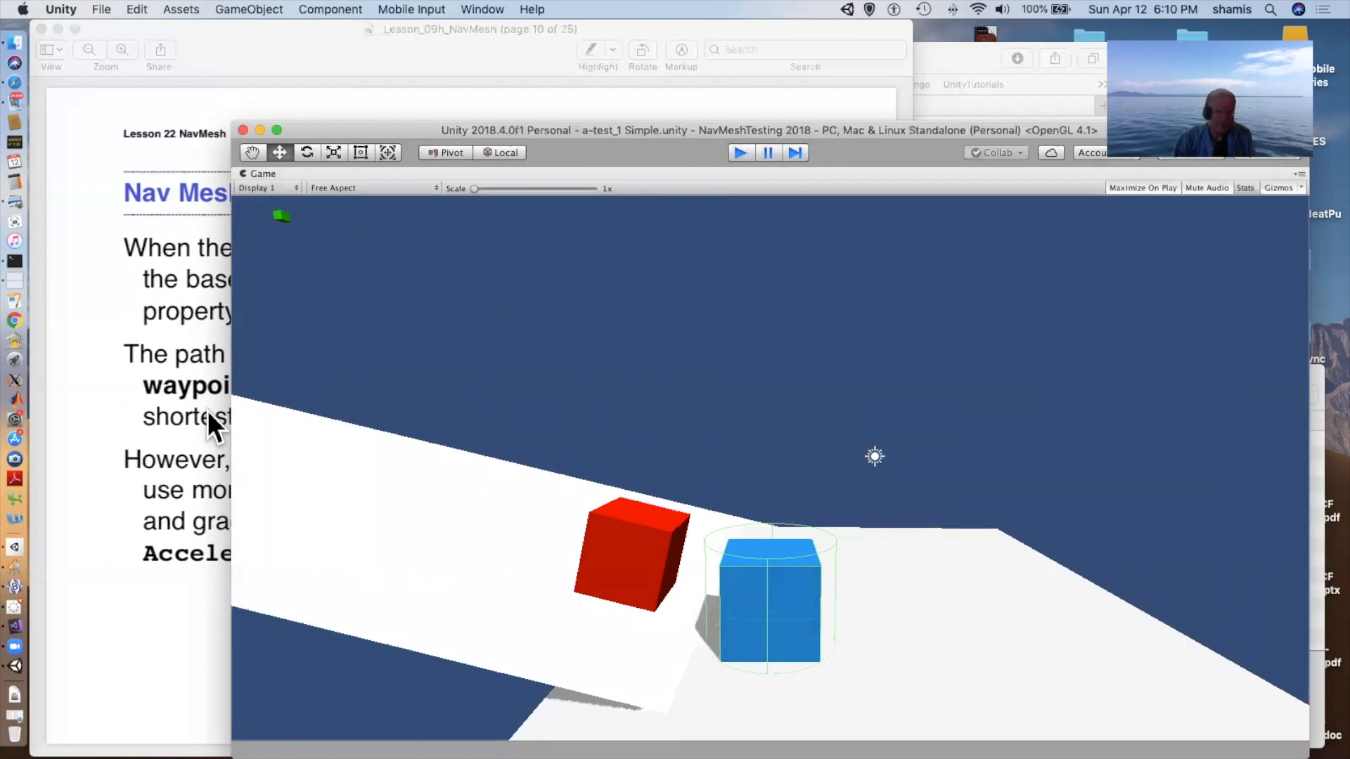